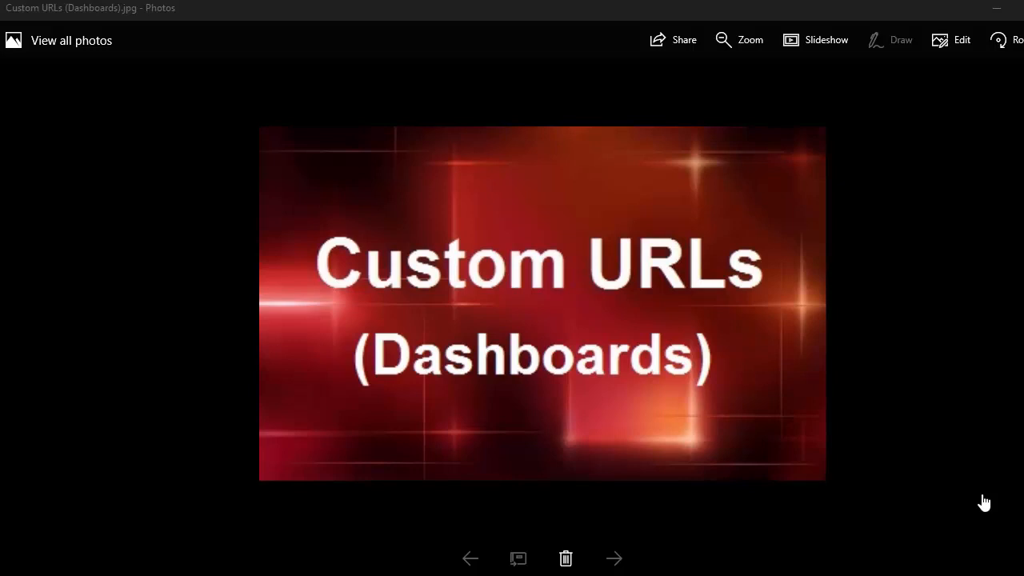
mouse_move(678, 461)
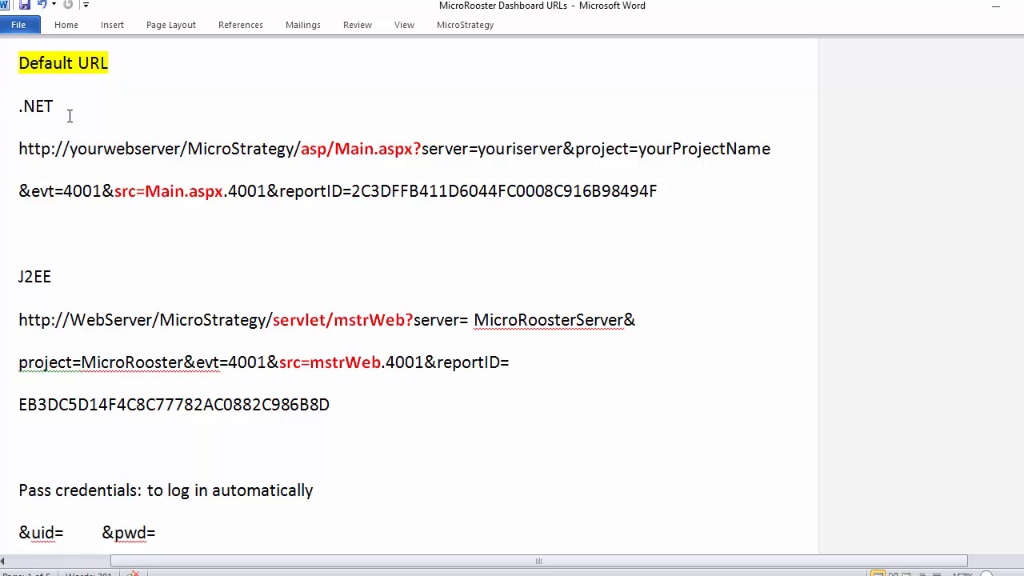
mouse_move(179, 191)
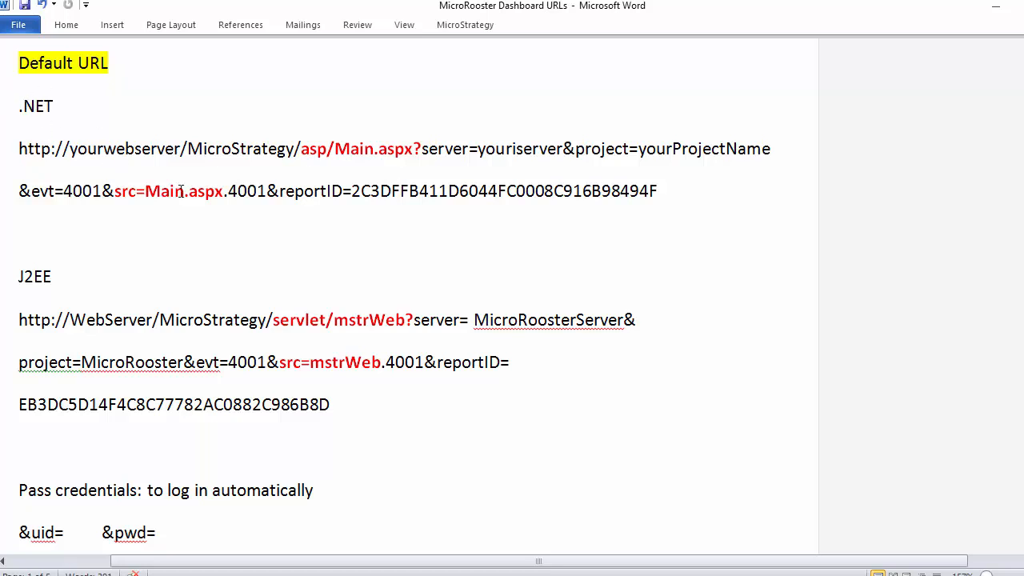
mouse_move(165, 301)
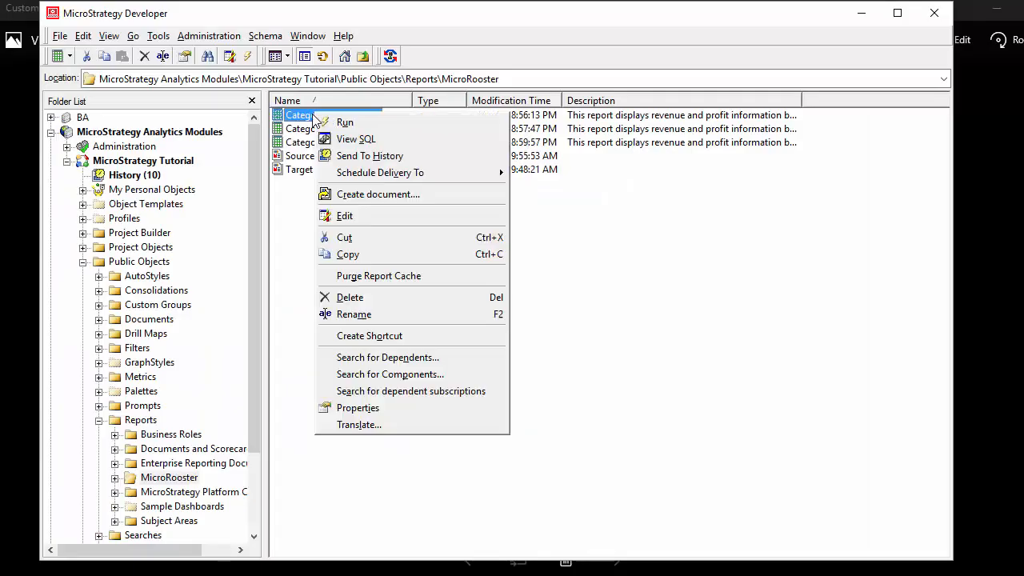
Step: Look up the Category Sales Report's ID in its Developer properties and select it for copying
left_click(358, 408)
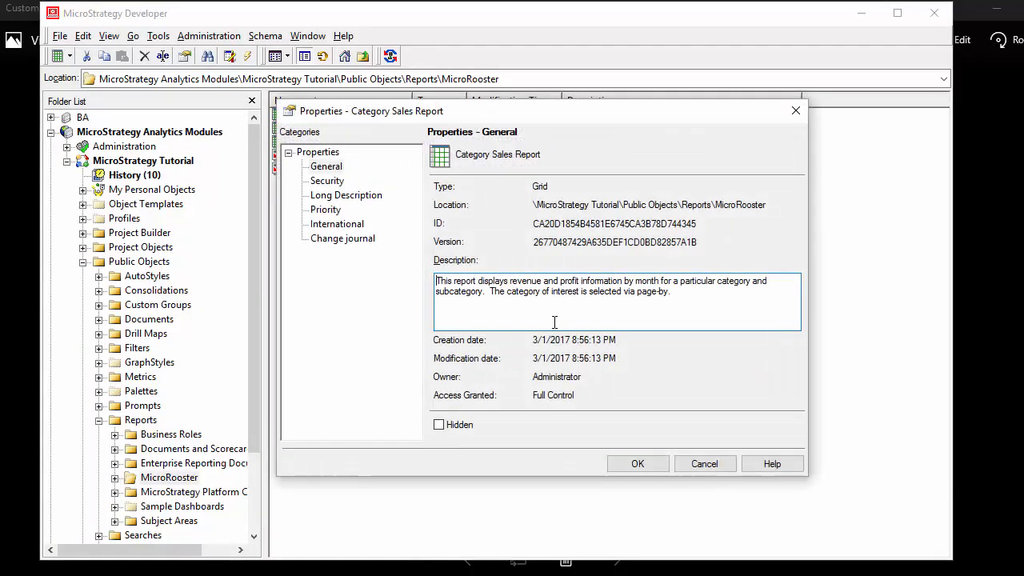
double_click(552, 224)
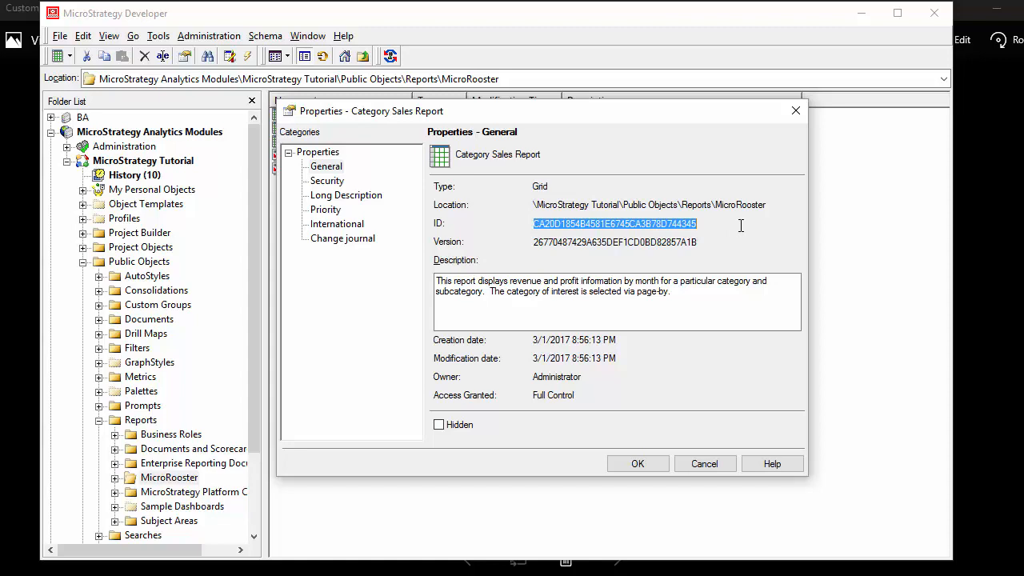
mouse_move(696, 288)
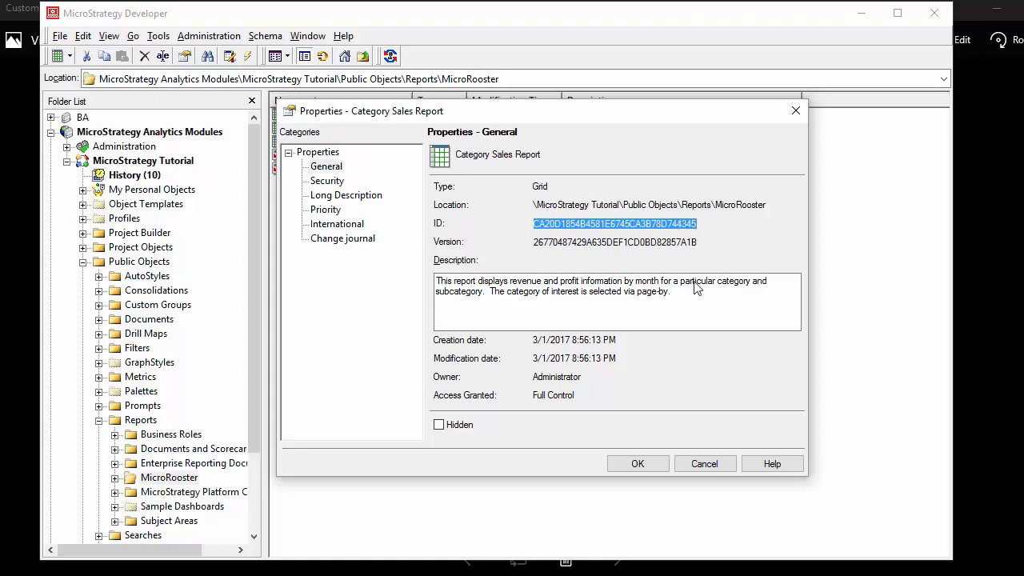
left_click(704, 464)
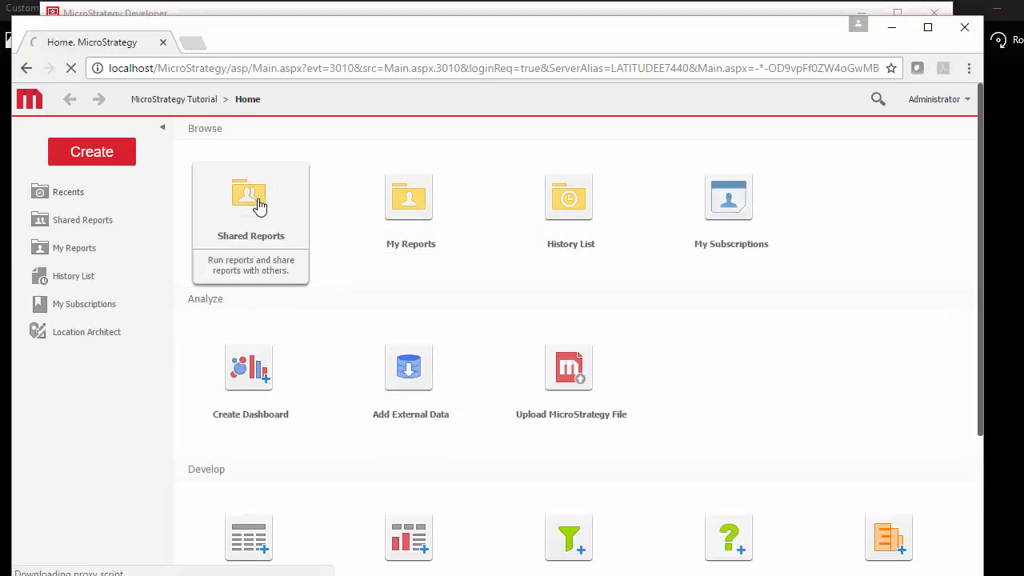
Step: Browse Shared Reports > MicroRooster and bring up Category Sales Report's properties in Web
left_click(250, 198)
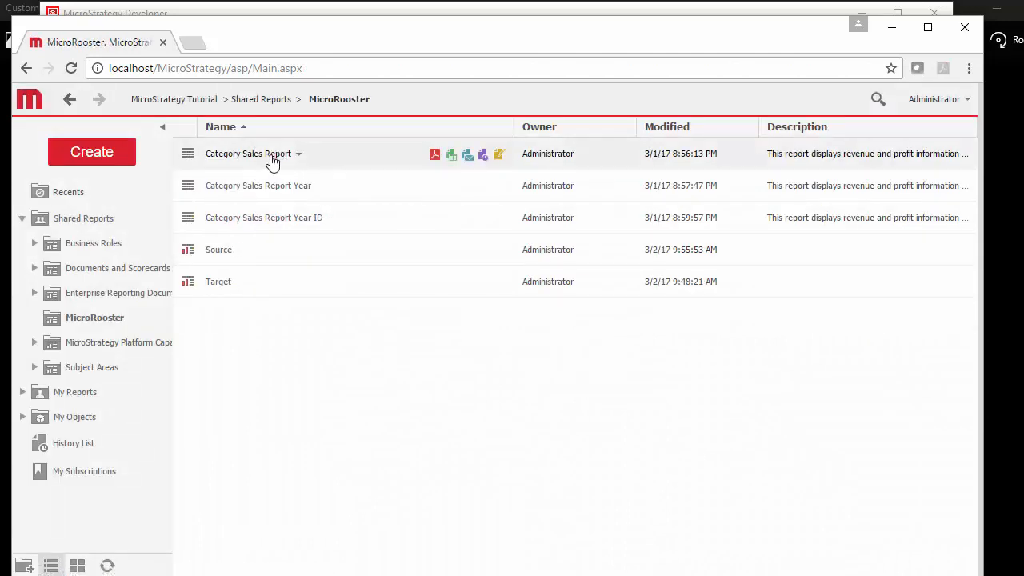
left_click(298, 153)
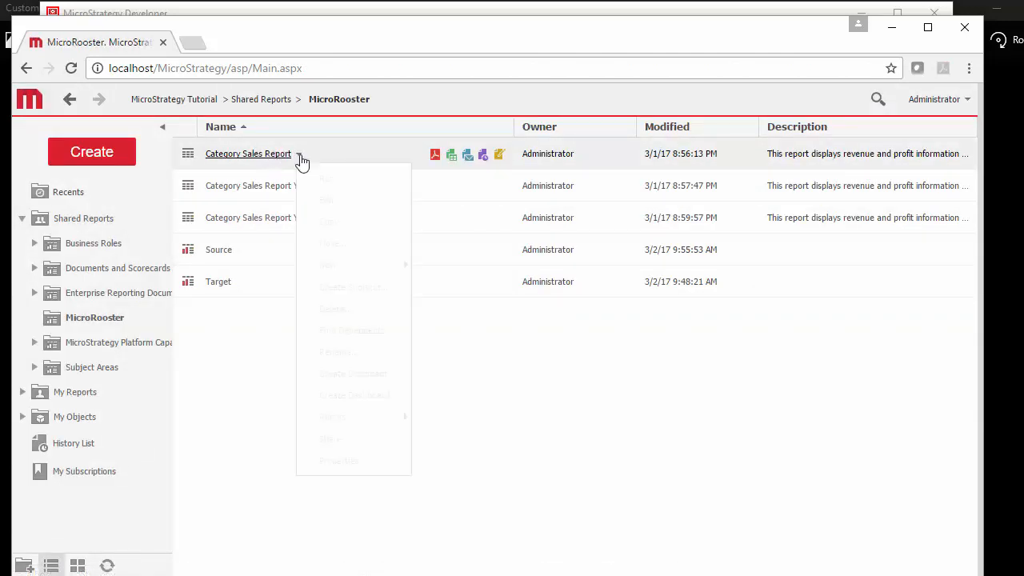
left_click(456, 351)
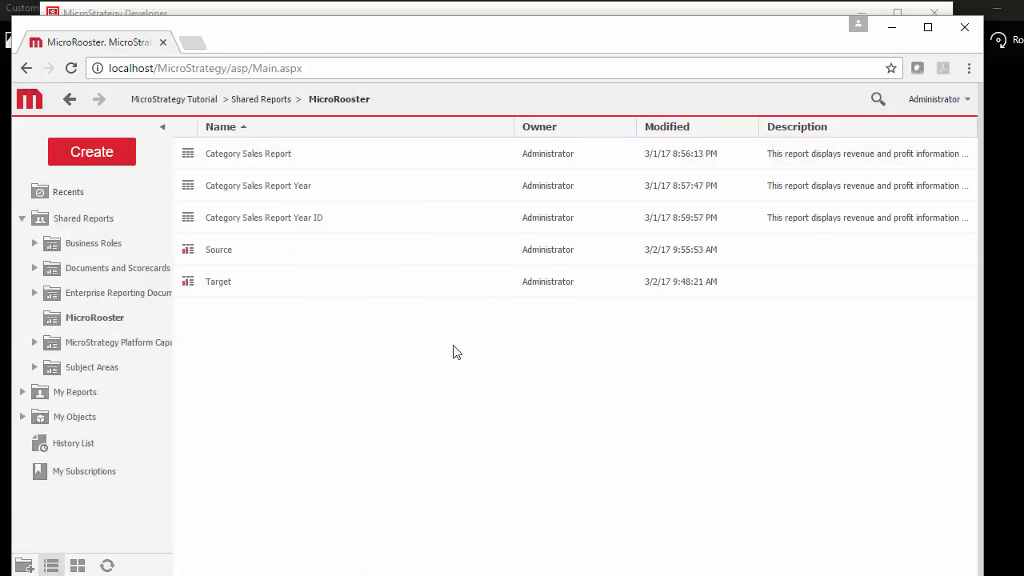
left_click(248, 153)
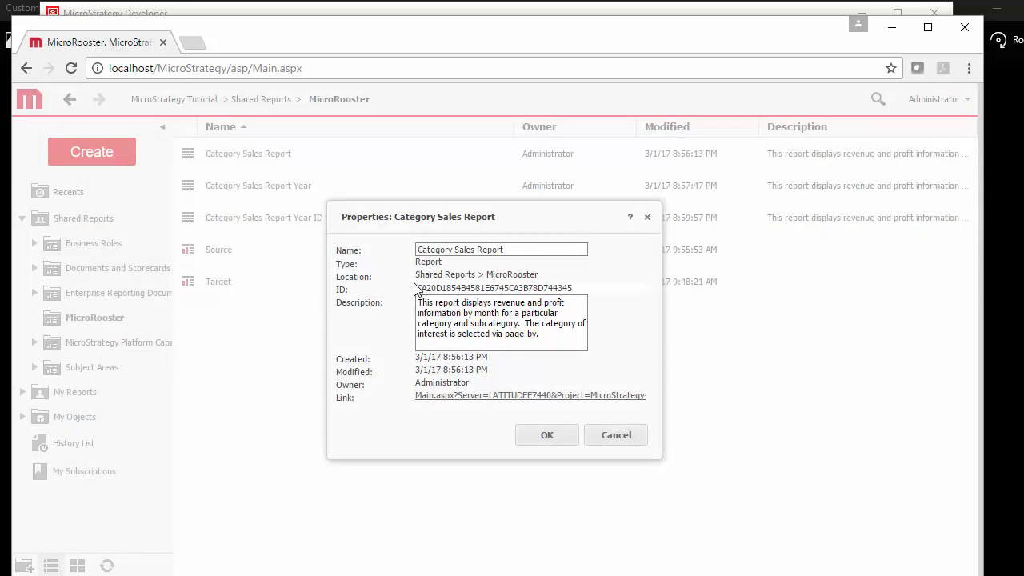
mouse_move(426, 403)
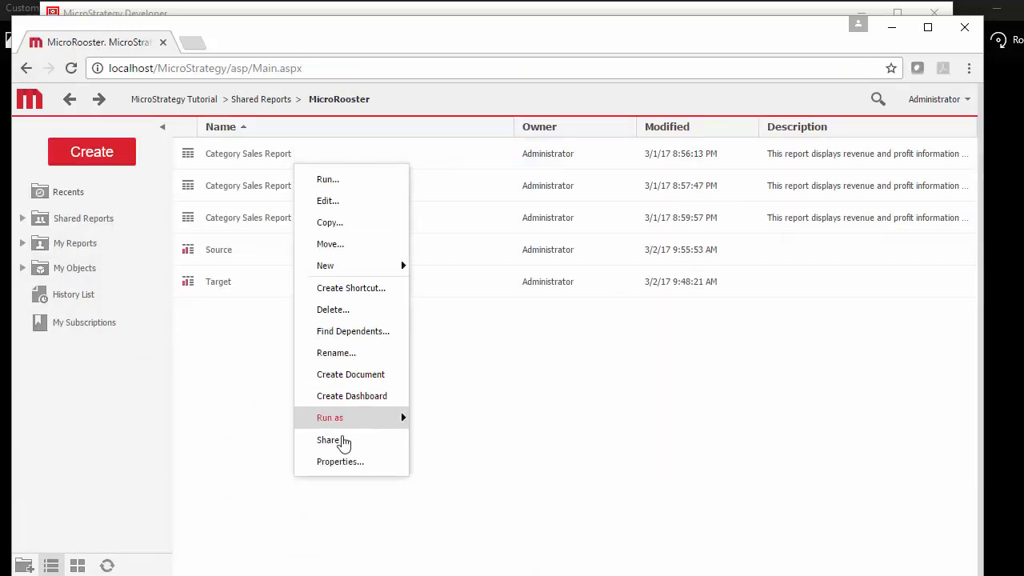
Step: View the report's ID and bring up options on its Link for copying
left_click(339, 460)
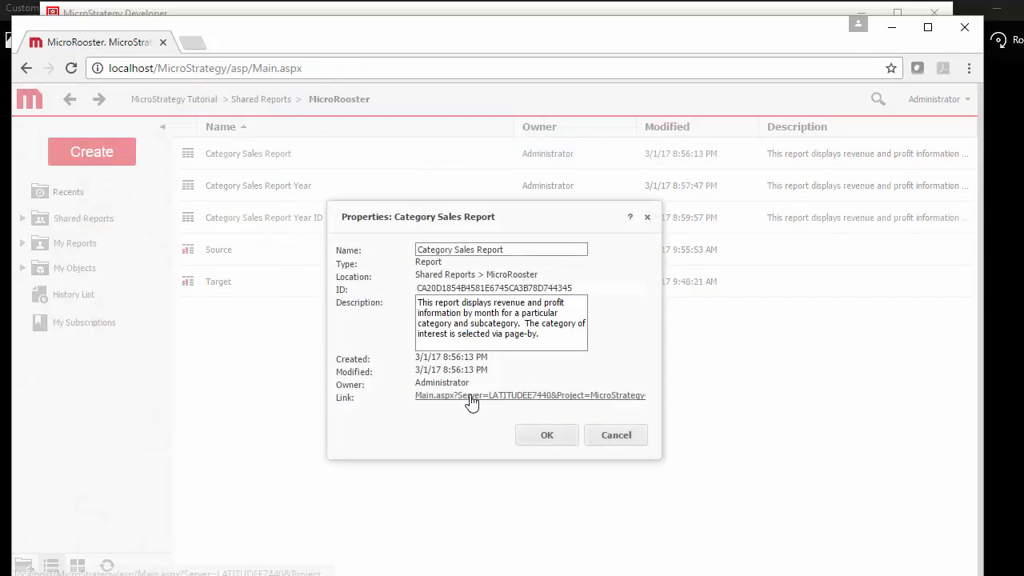
right_click(470, 395)
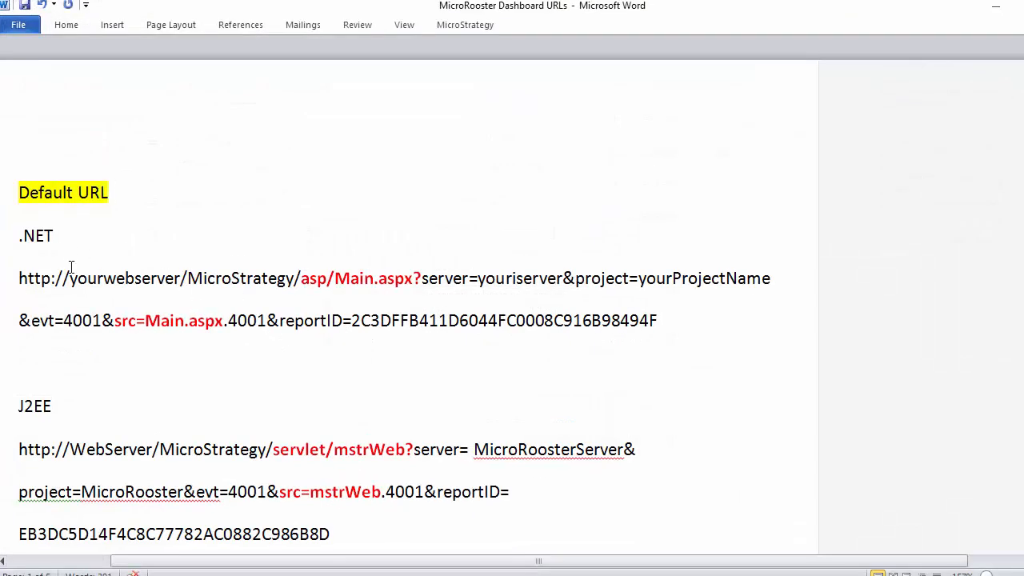
double_click(125, 279)
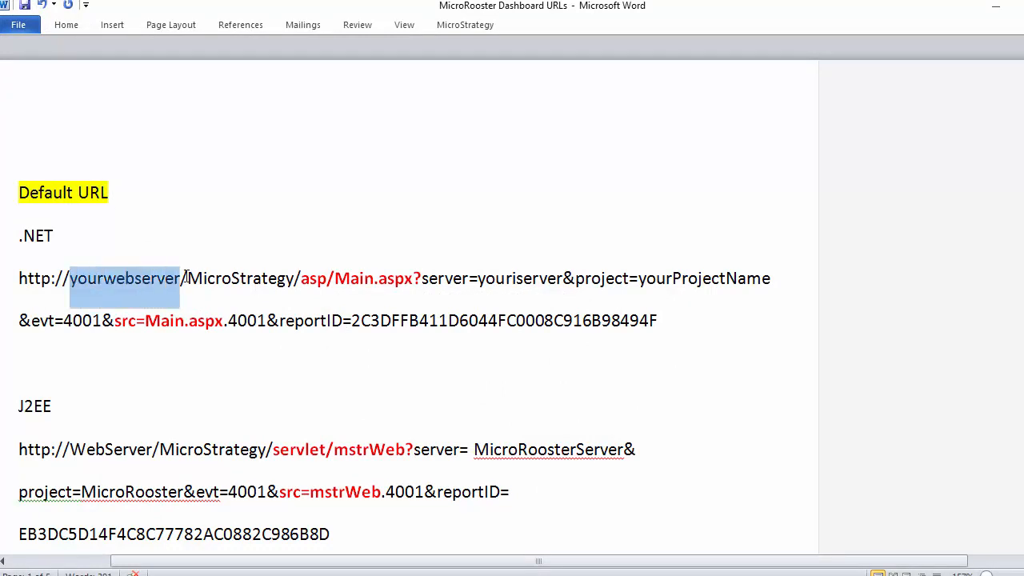
mouse_move(181, 278)
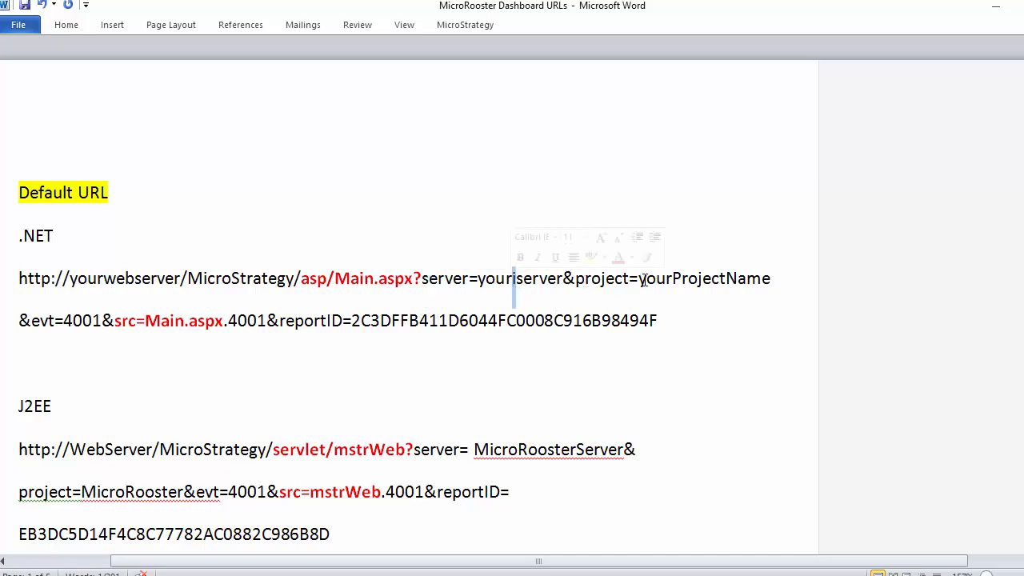
mouse_move(780, 288)
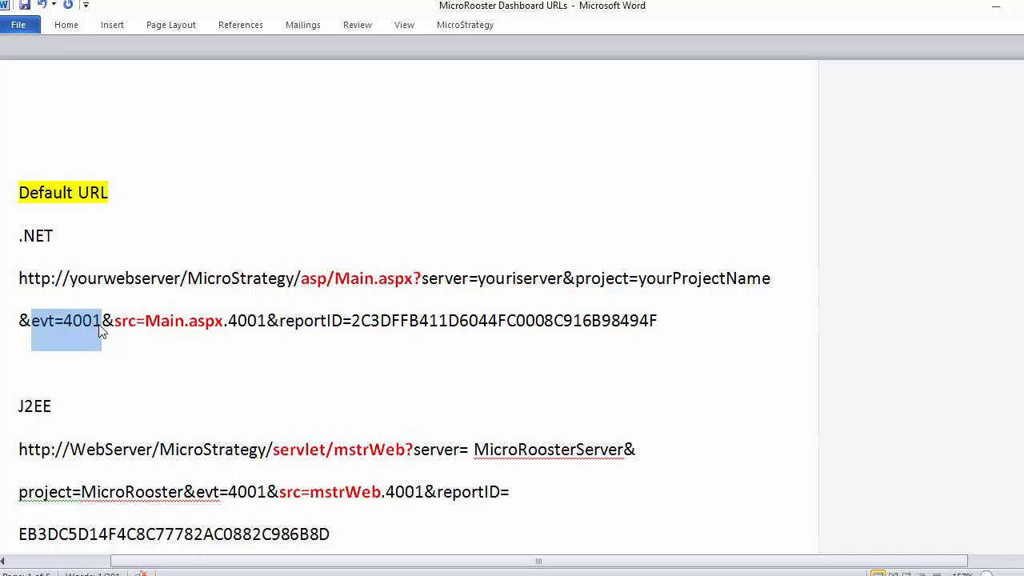
left_click(118, 320)
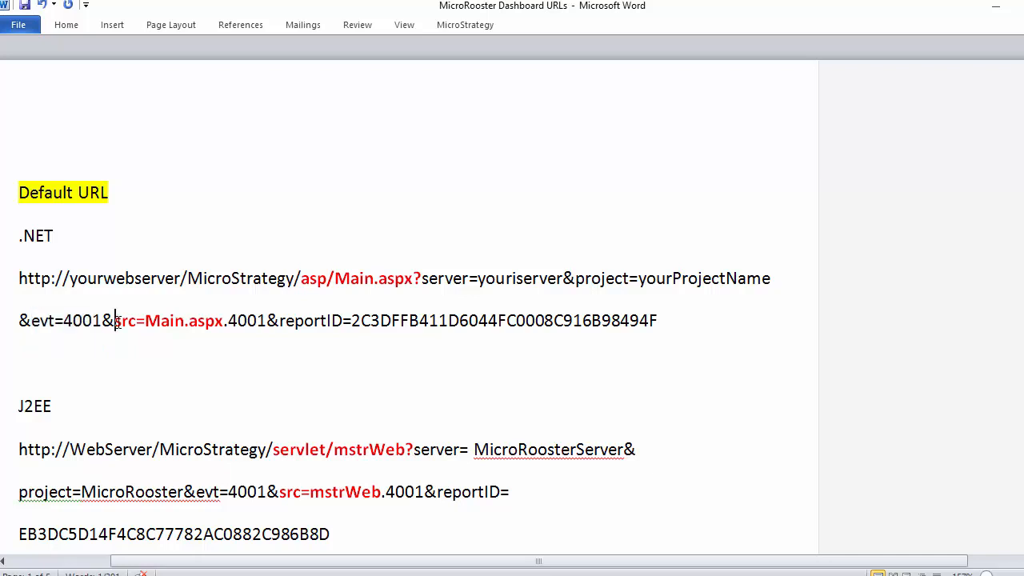
left_click_drag(115, 320, 266, 320)
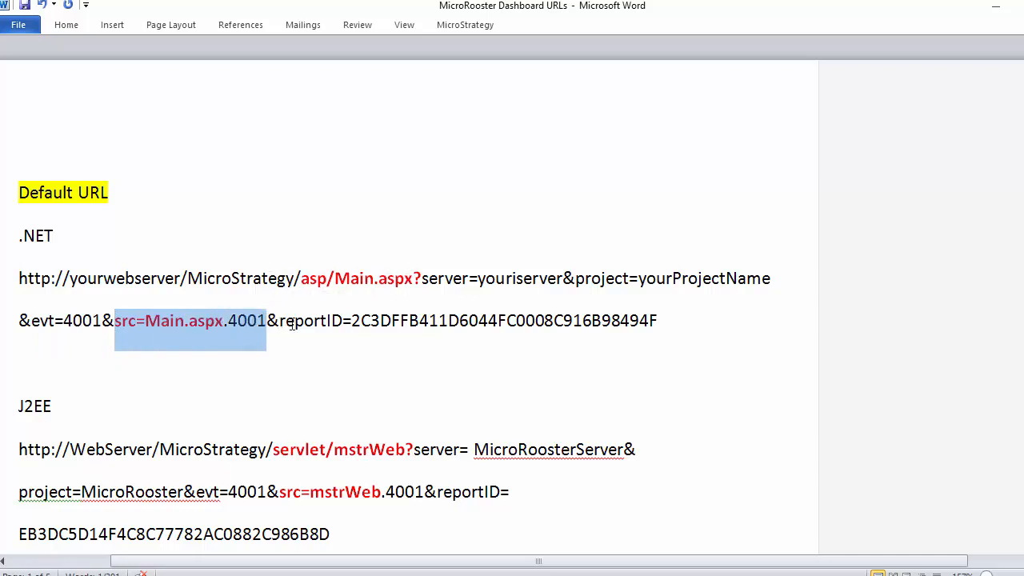
left_click(272, 320)
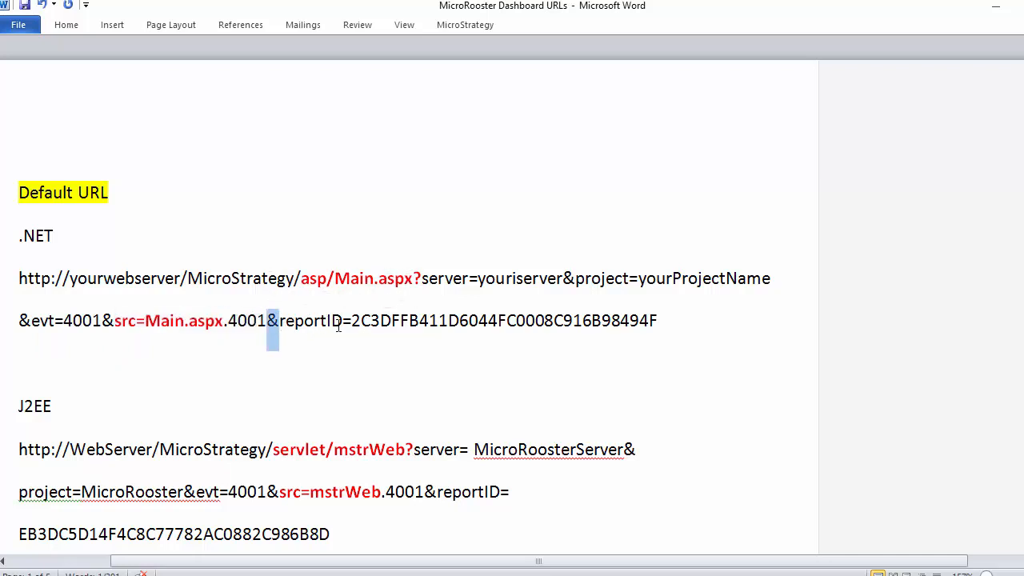
left_click_drag(352, 320, 656, 320)
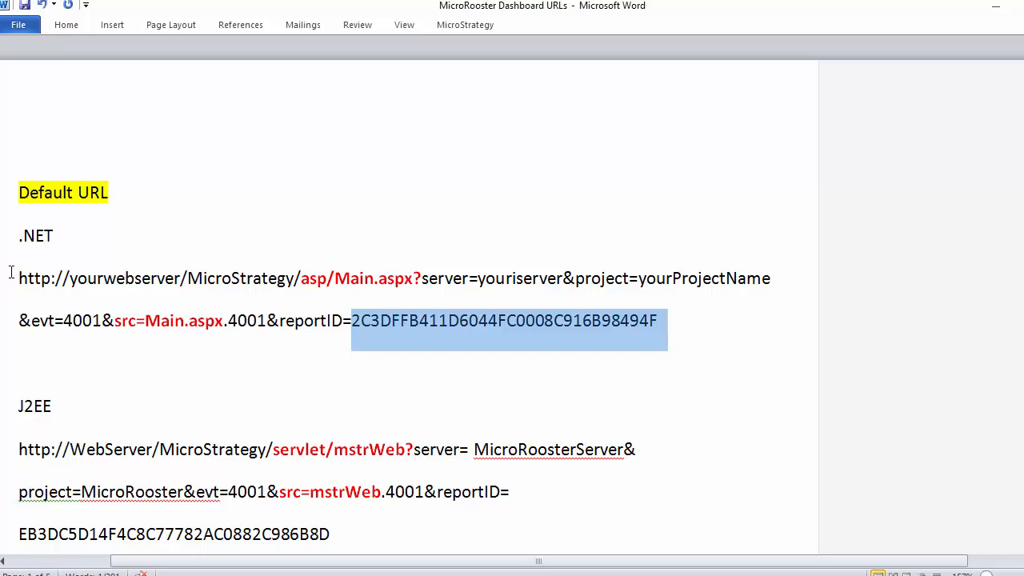
mouse_move(400, 321)
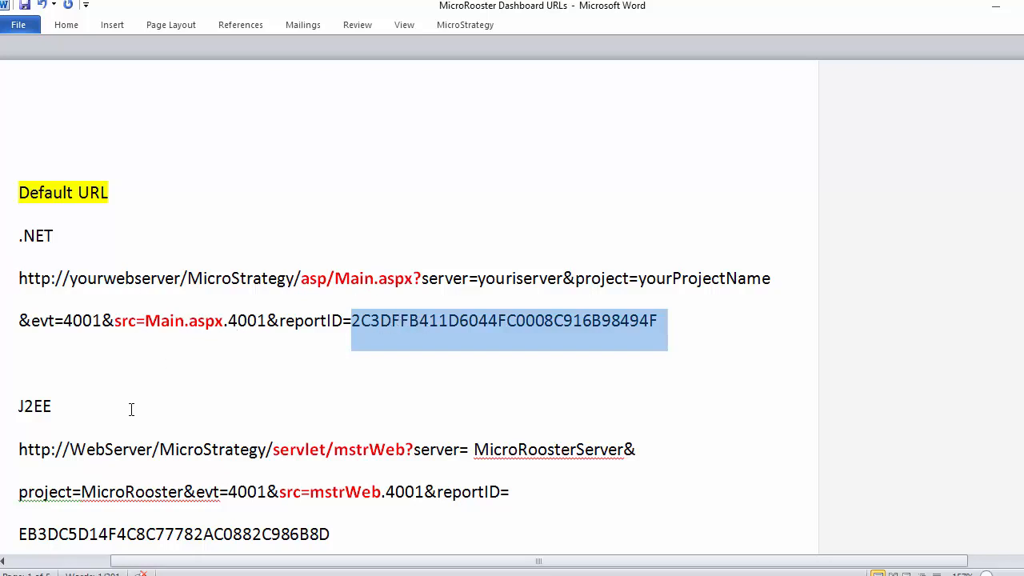
mouse_move(301, 301)
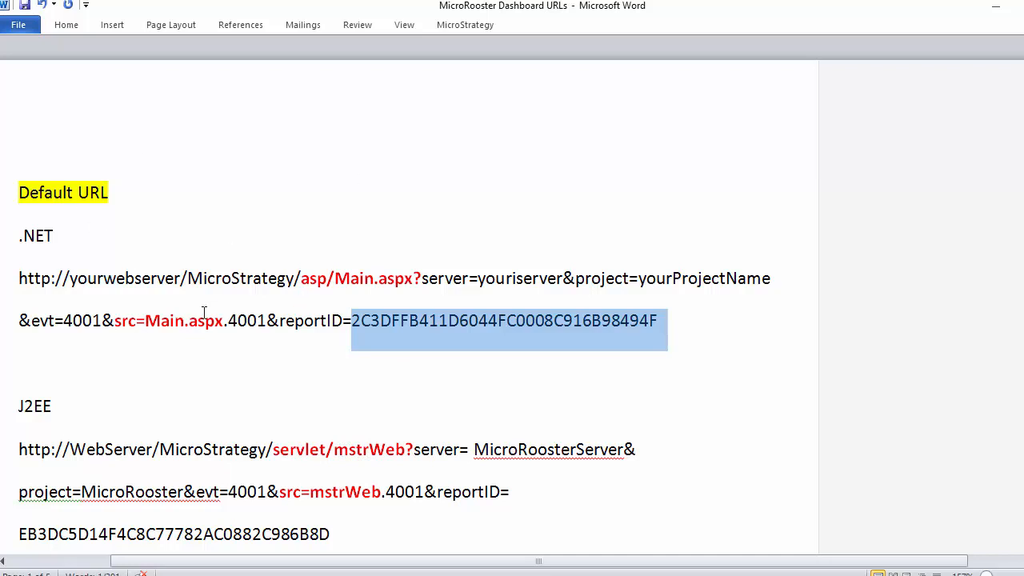
mouse_move(349, 464)
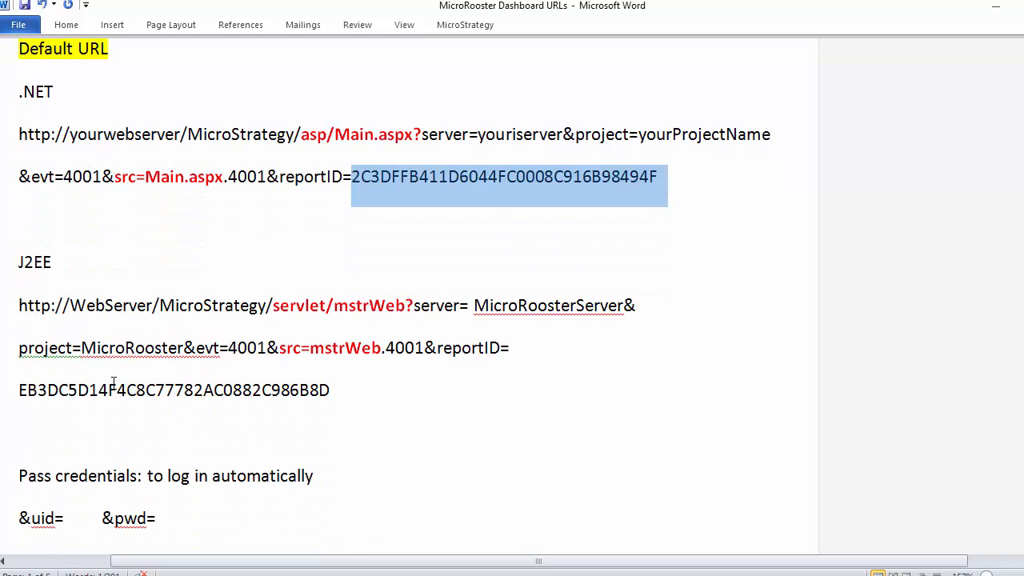
mouse_move(180, 218)
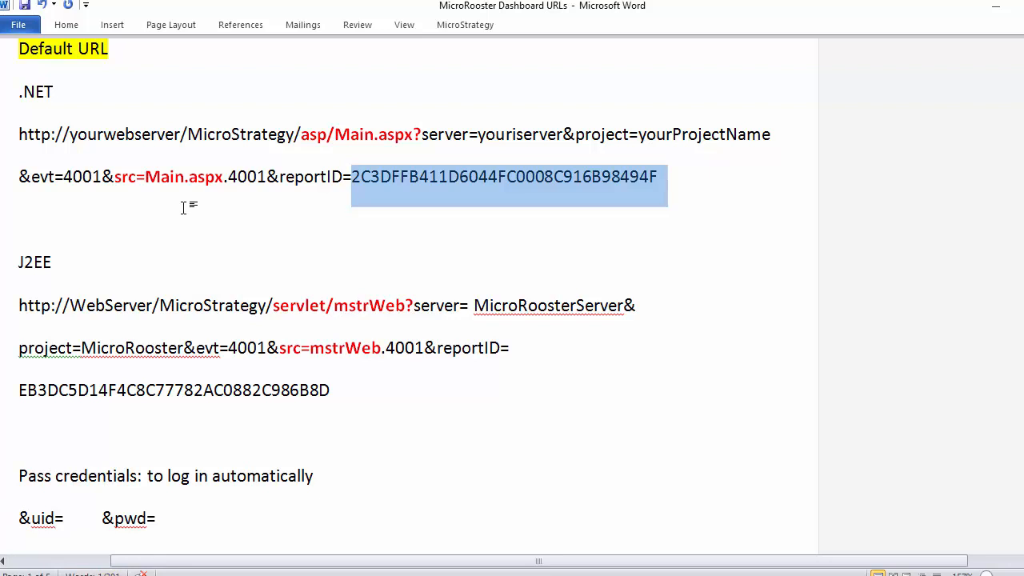
mouse_move(27, 518)
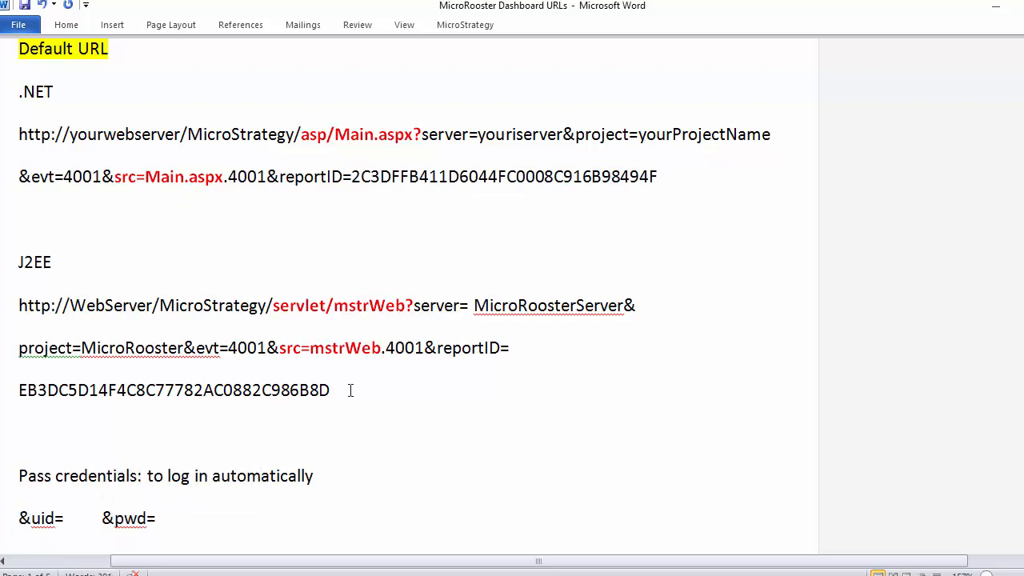
Step: Append the &uid=... credential parameter to the end of the J2EE URL
type("&ui")
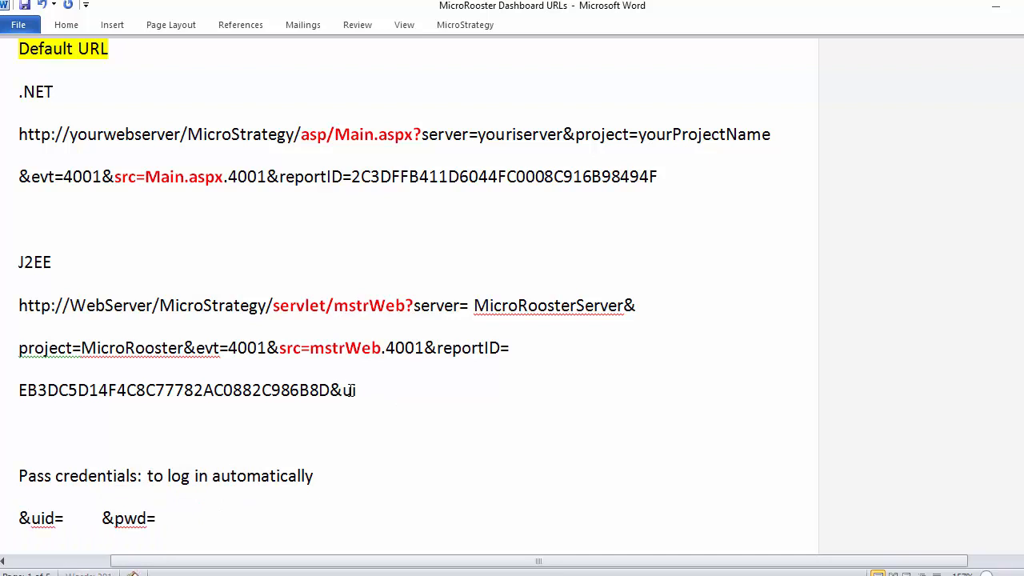
type("d=")
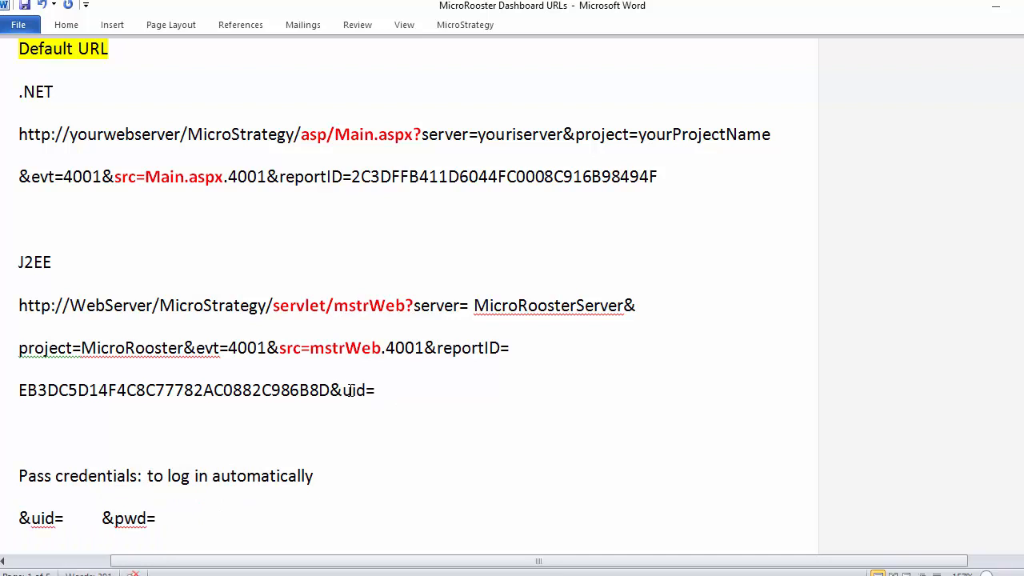
type("...")
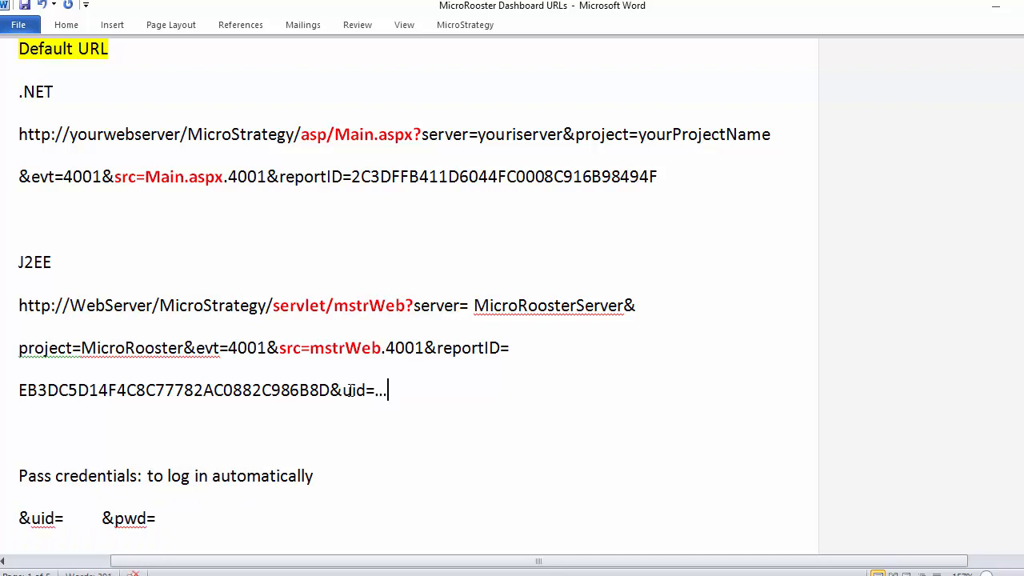
Step: Finish the URL with &pwd, then bring up the Action text box's properties in Developer
type("&")
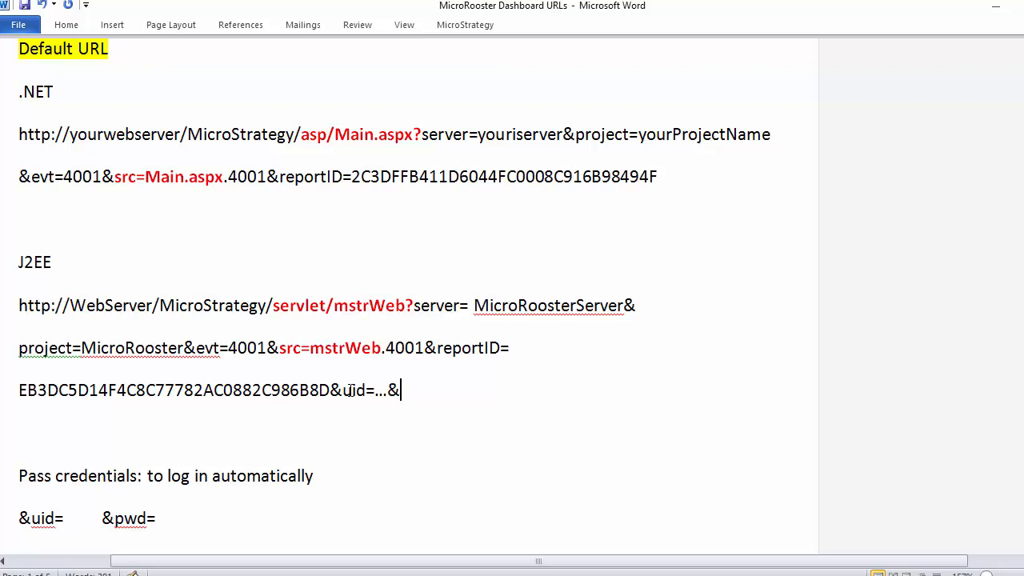
type("pwd")
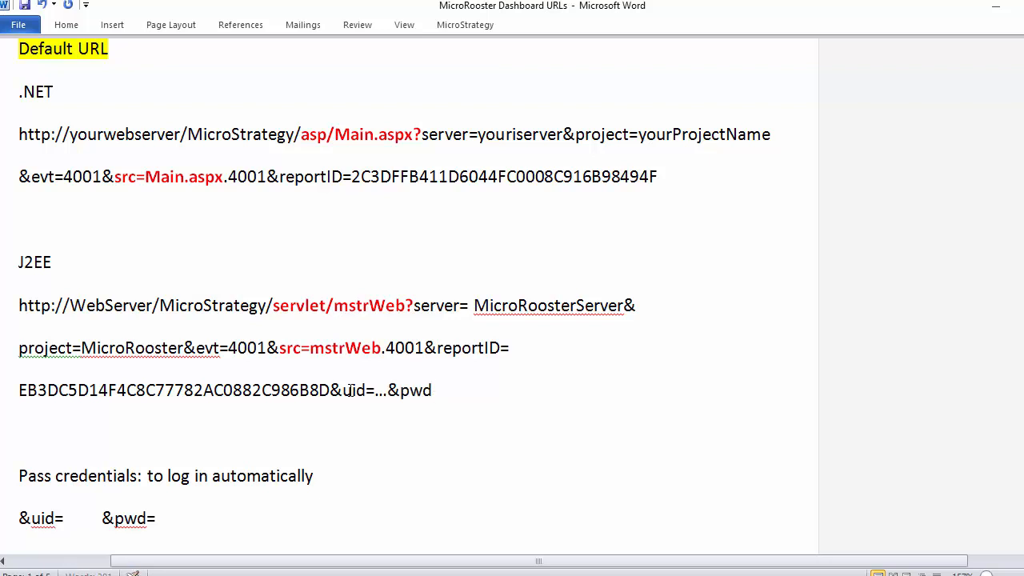
right_click(756, 234)
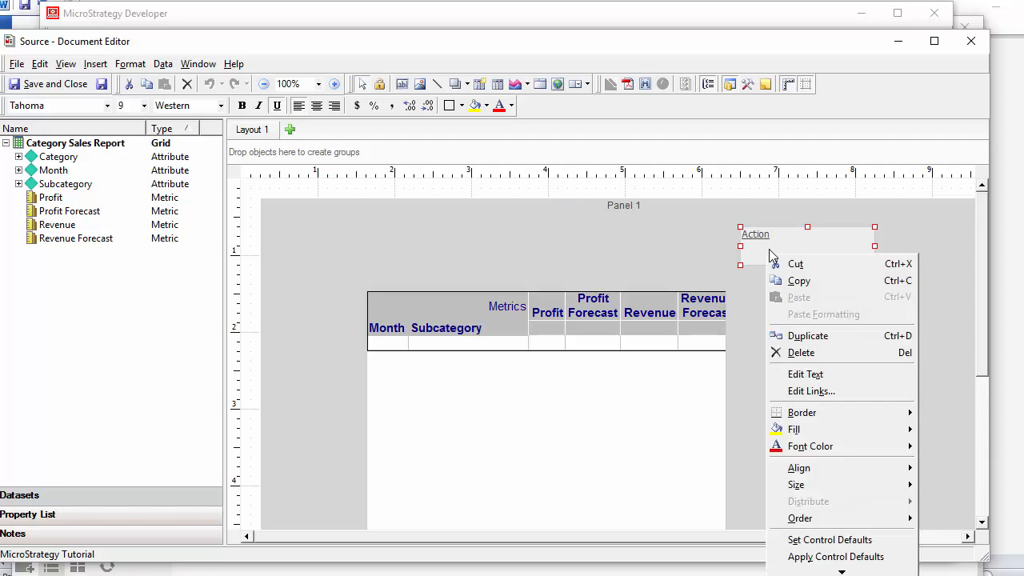
mouse_move(811, 550)
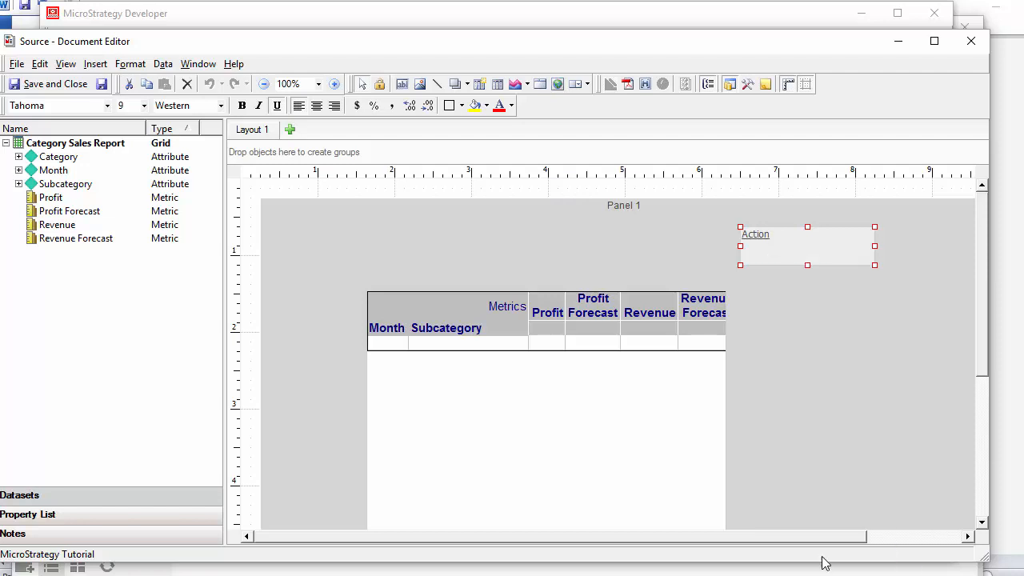
double_click(755, 234)
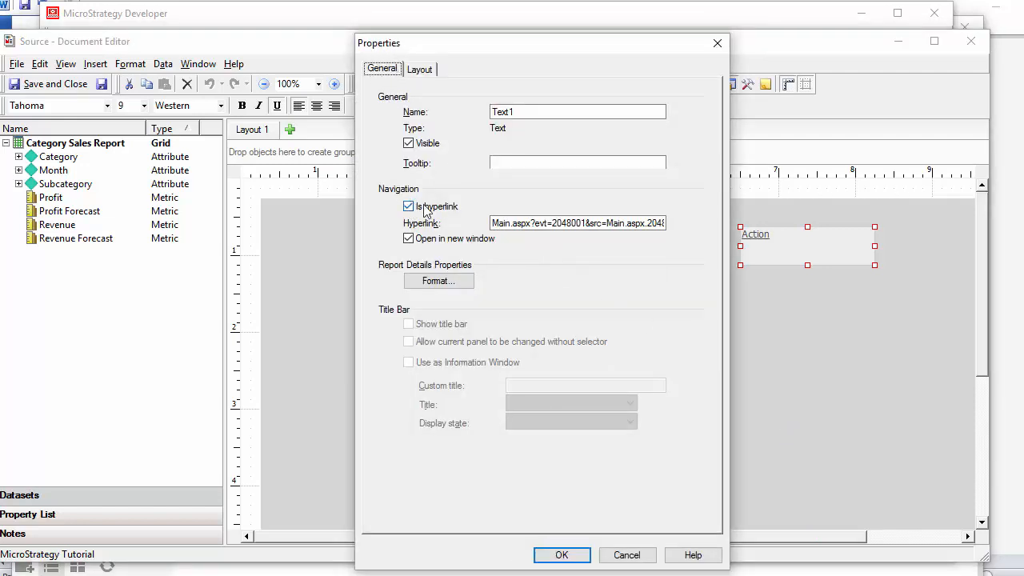
Step: Replace the hyperlink with Main.aspx?evt=2048001&src=Main.aspx.2048…
triple_click(576, 224)
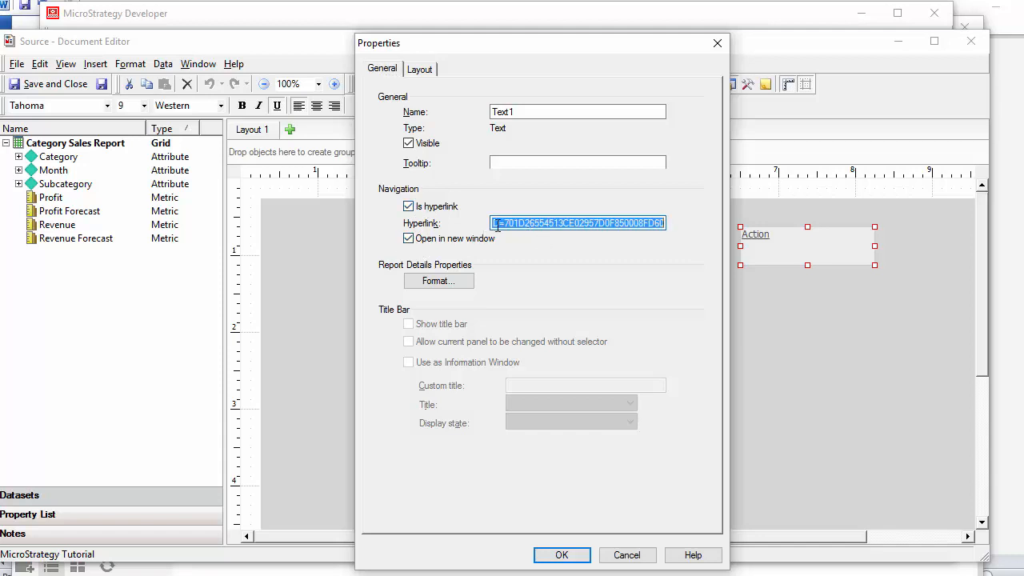
type("Main.aspx?evt=2048001&src=Main.aspx.2048")
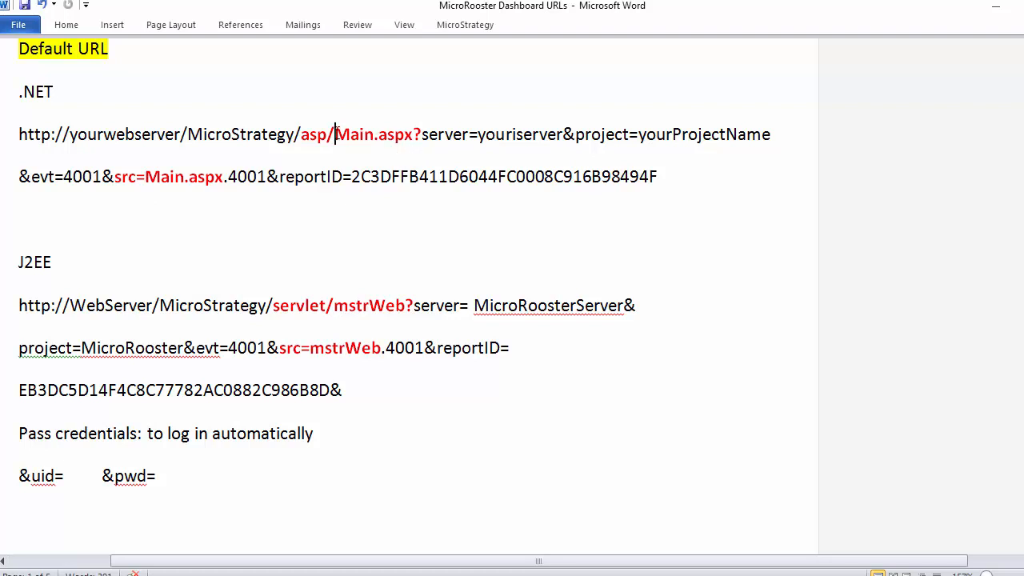
left_click_drag(336, 134, 658, 176)
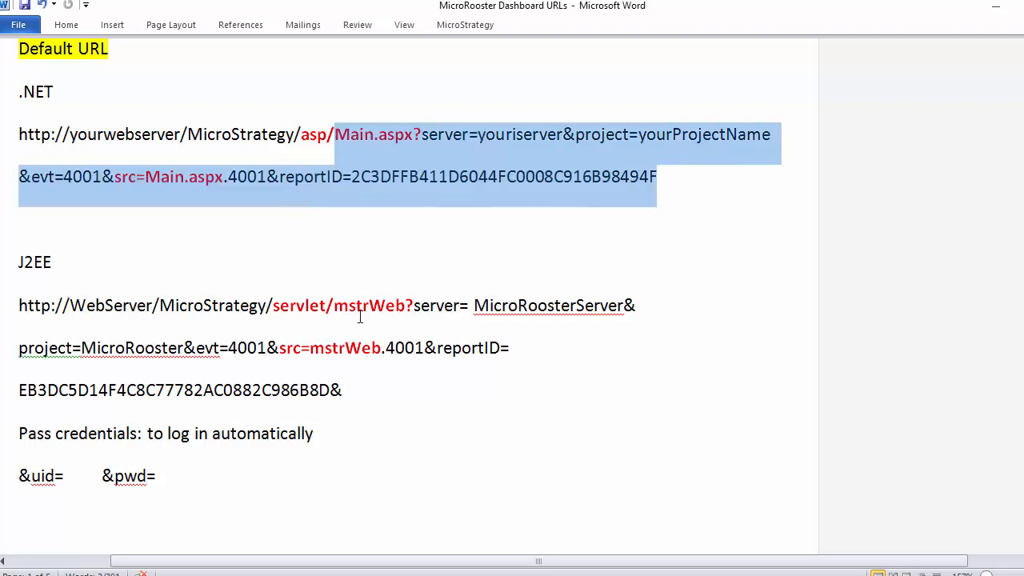
left_click_drag(334, 306, 509, 347)
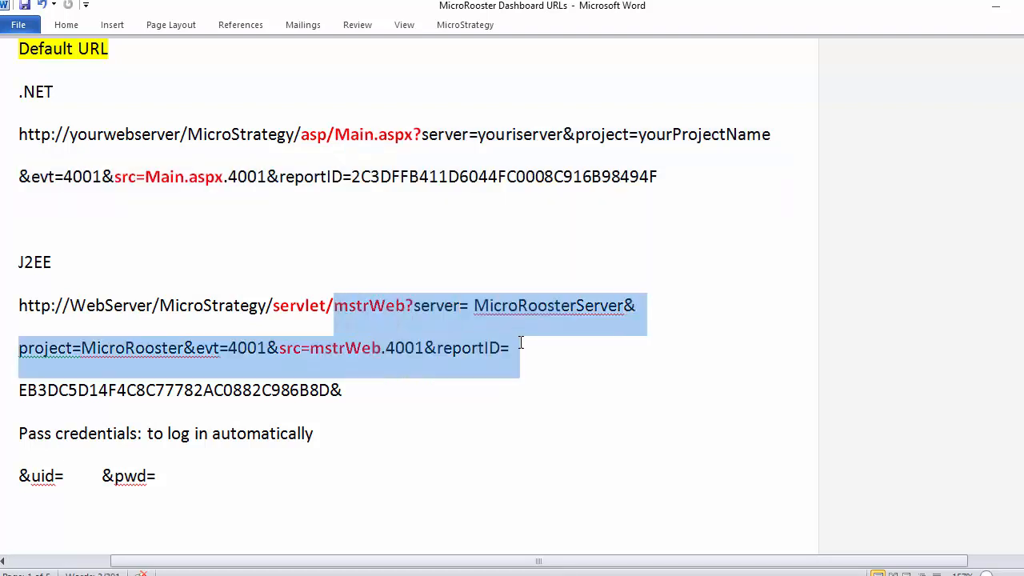
left_click(371, 176)
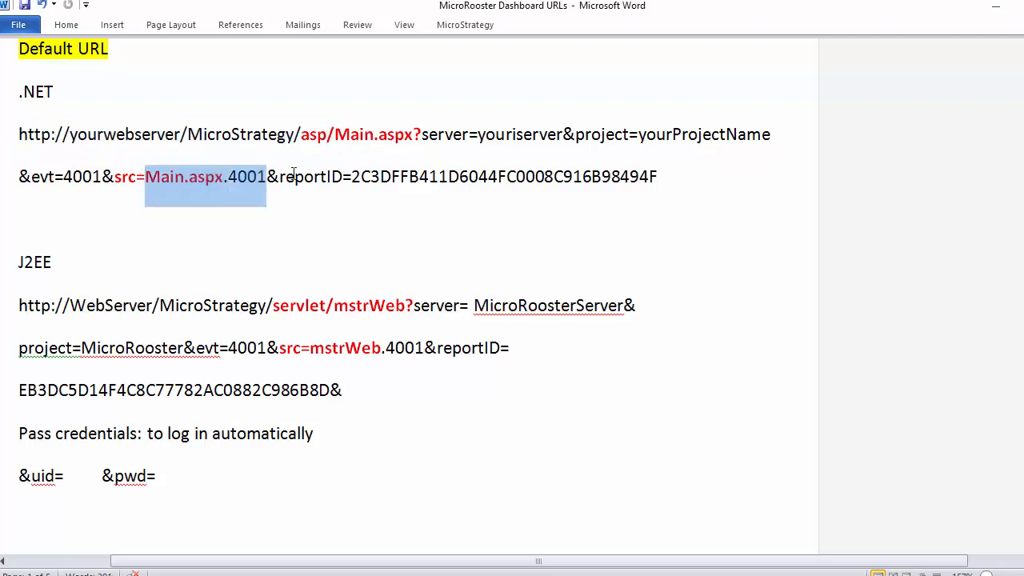
left_click_drag(266, 176, 655, 176)
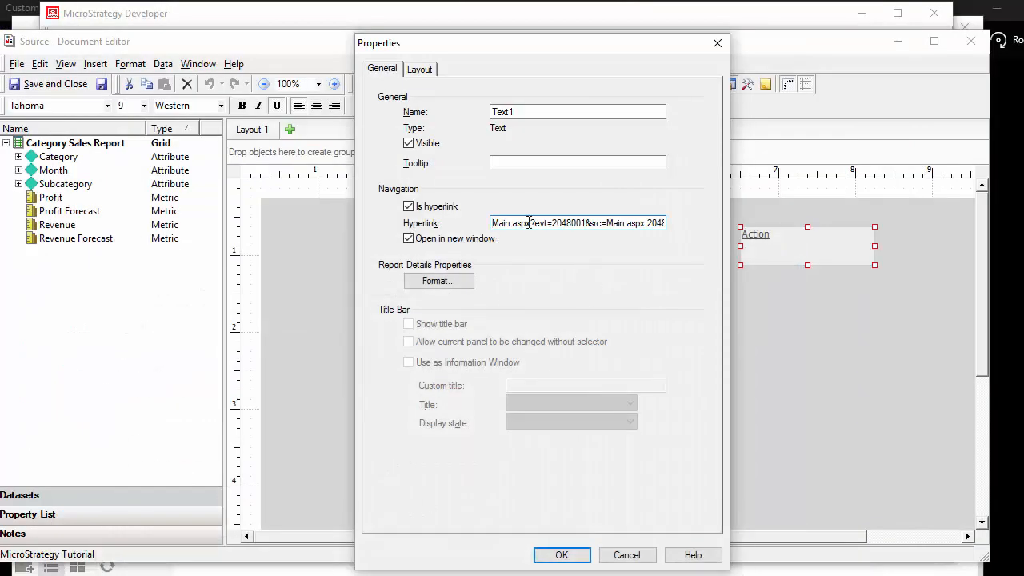
double_click(502, 224)
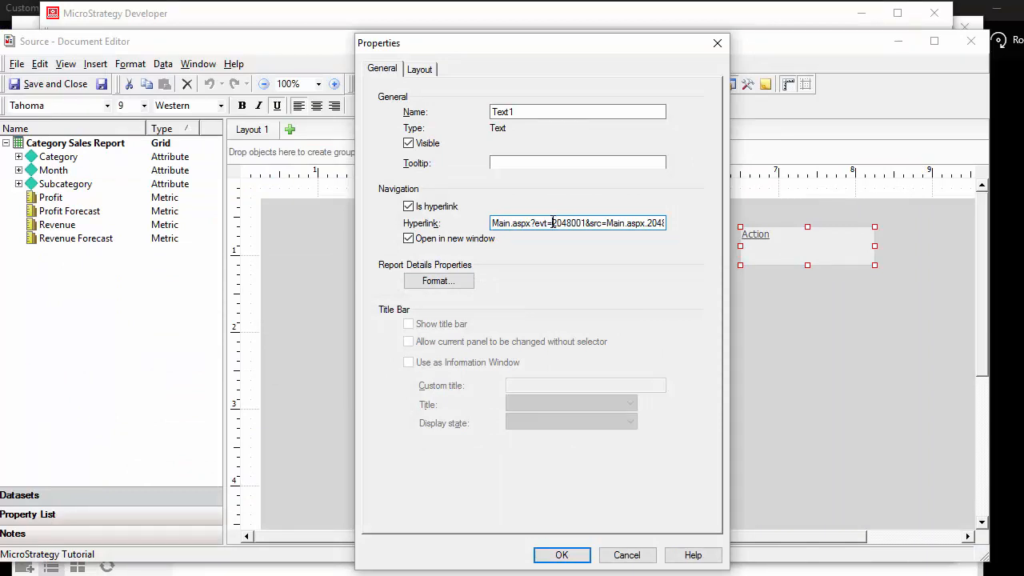
double_click(563, 222)
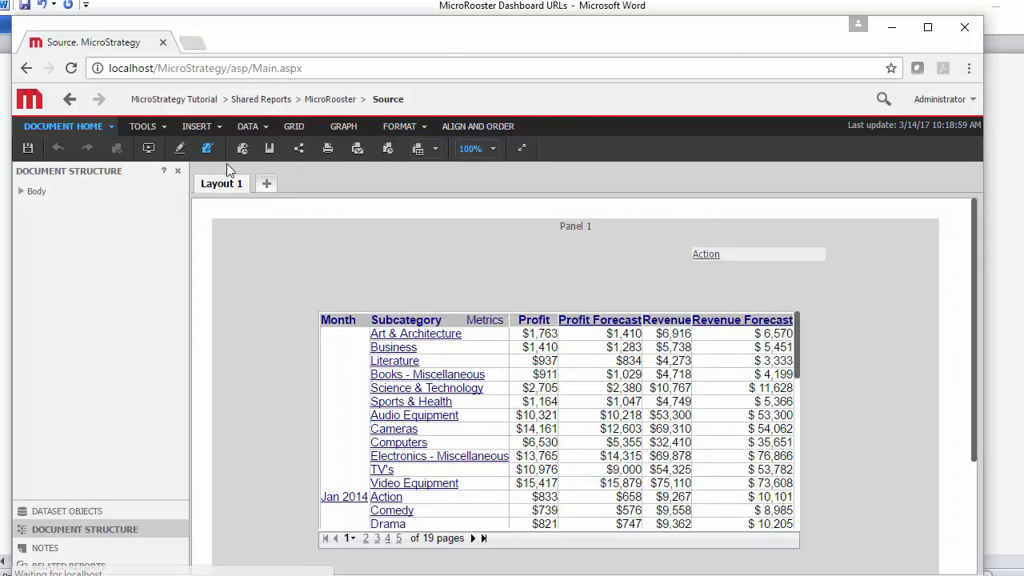
Step: Follow the Source document's Action link to the Target document and its Year prompt
left_click(706, 253)
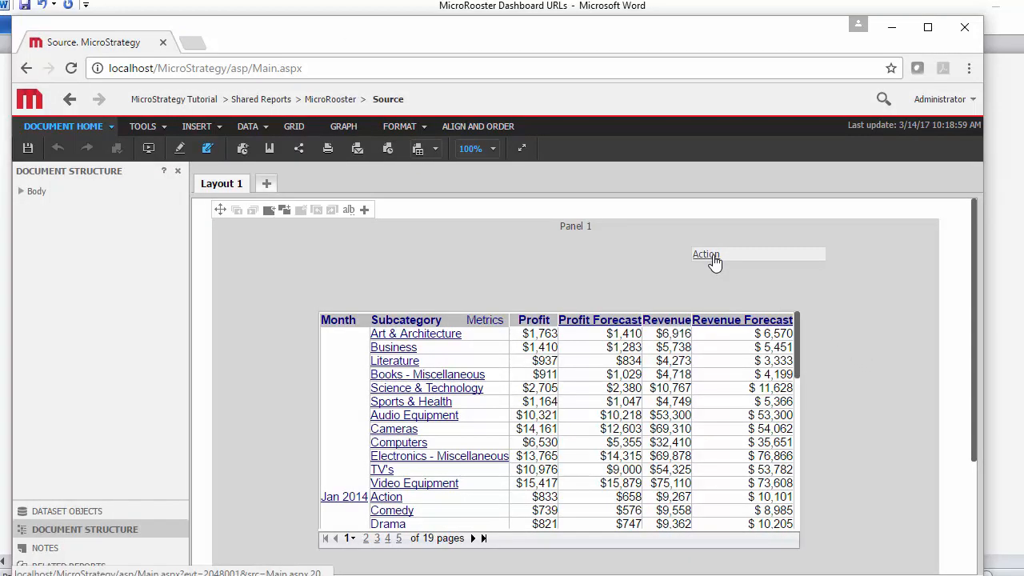
left_click(707, 254)
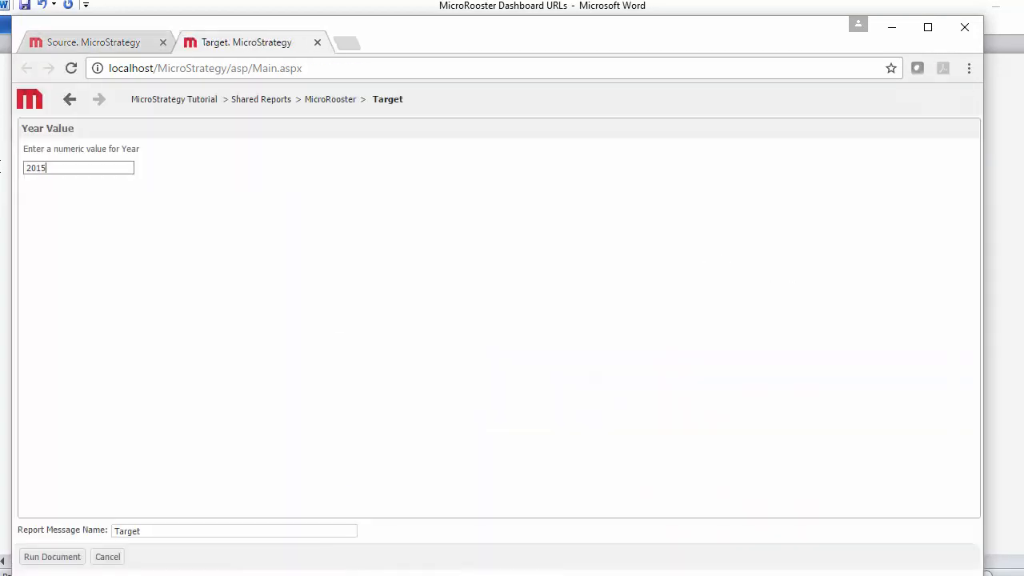
left_click(51, 556)
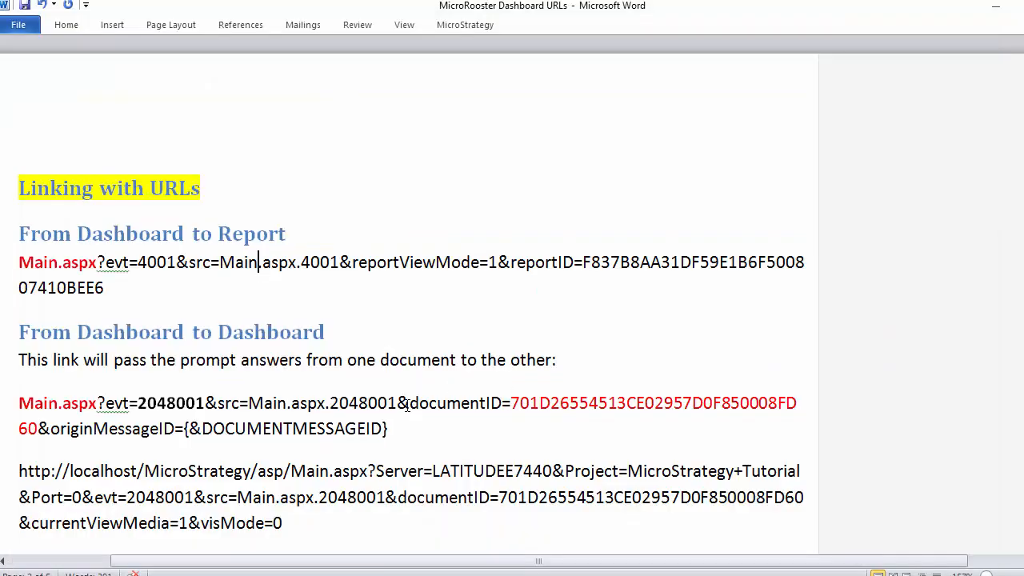
double_click(541, 263)
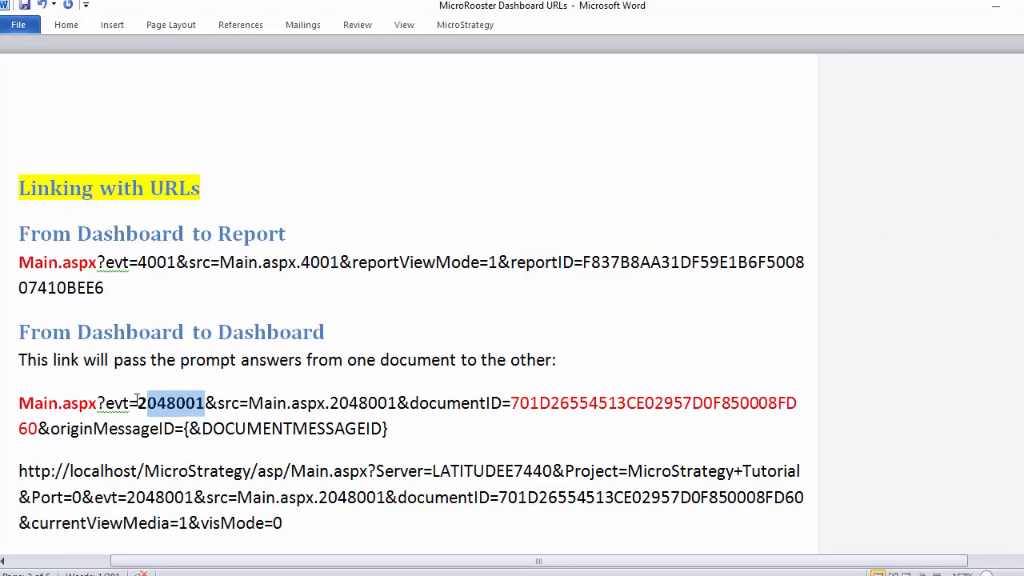
double_click(172, 403)
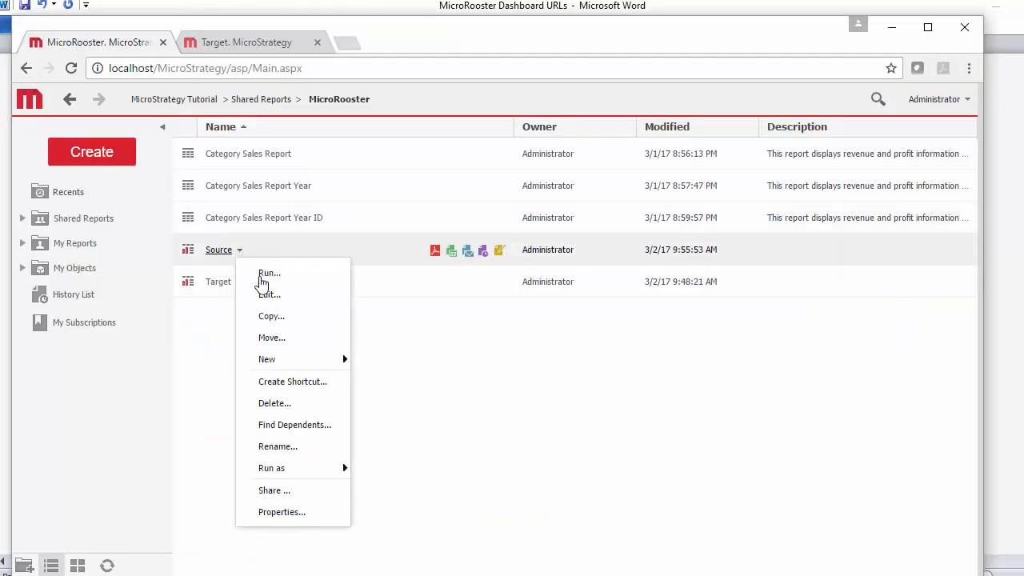
Step: Edit the Source document's Action hyperlink to end with &originMessageID={&DOCUMENTMESSAGEID} and confirm
left_click(269, 294)
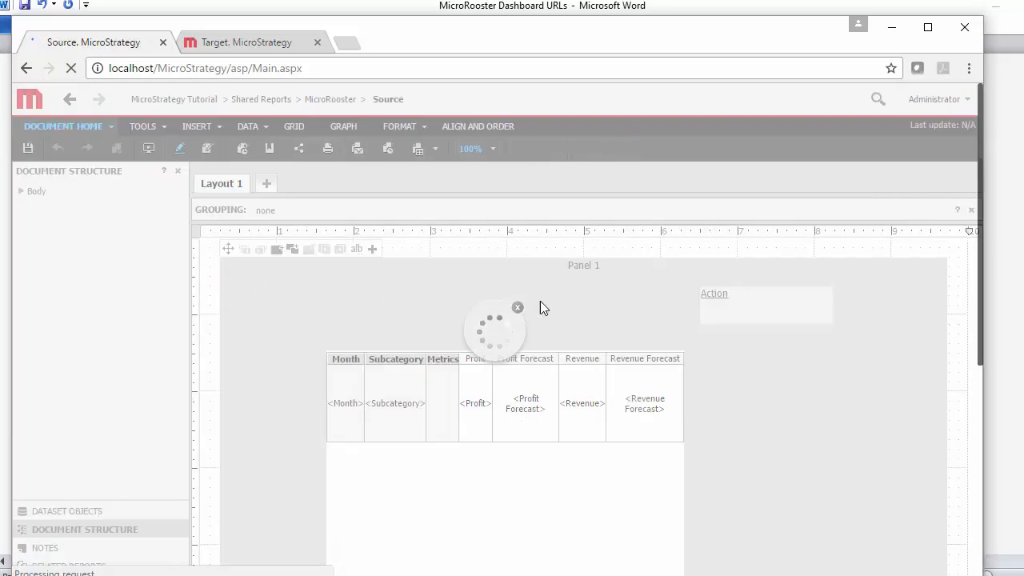
right_click(704, 294)
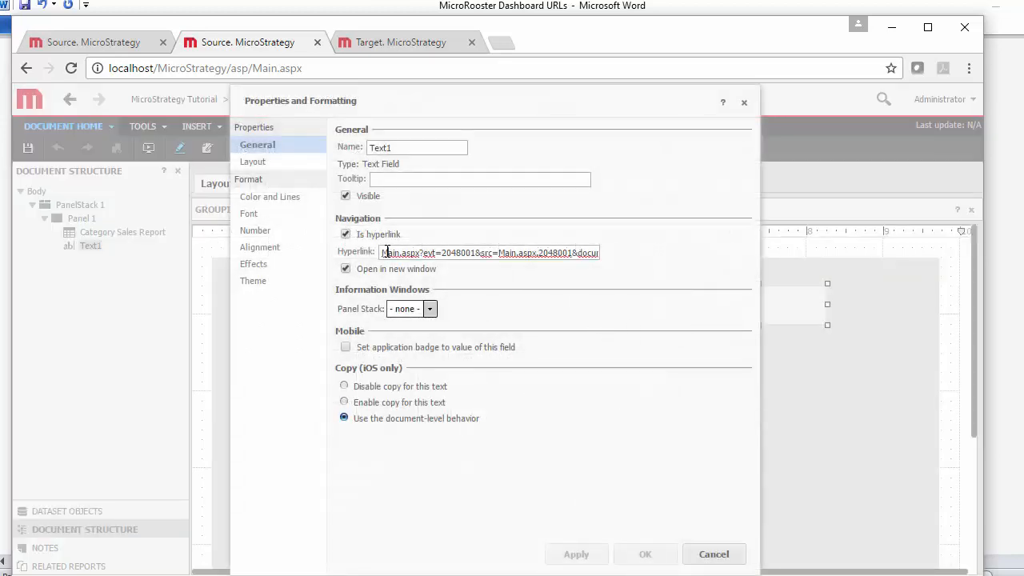
type("0008FD60&originMessageID={&DOCUMENTMESSAGEID}")
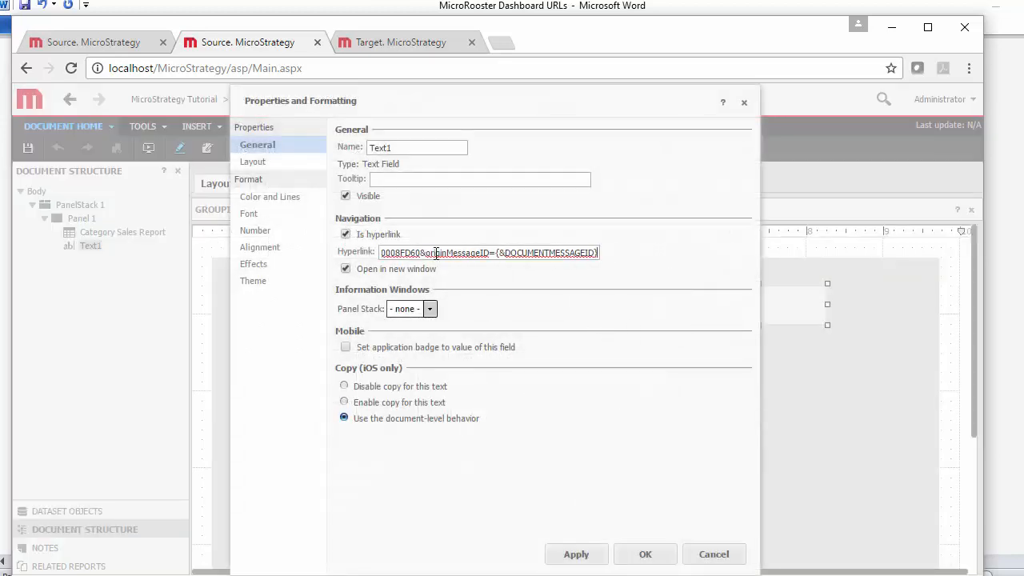
left_click(645, 553)
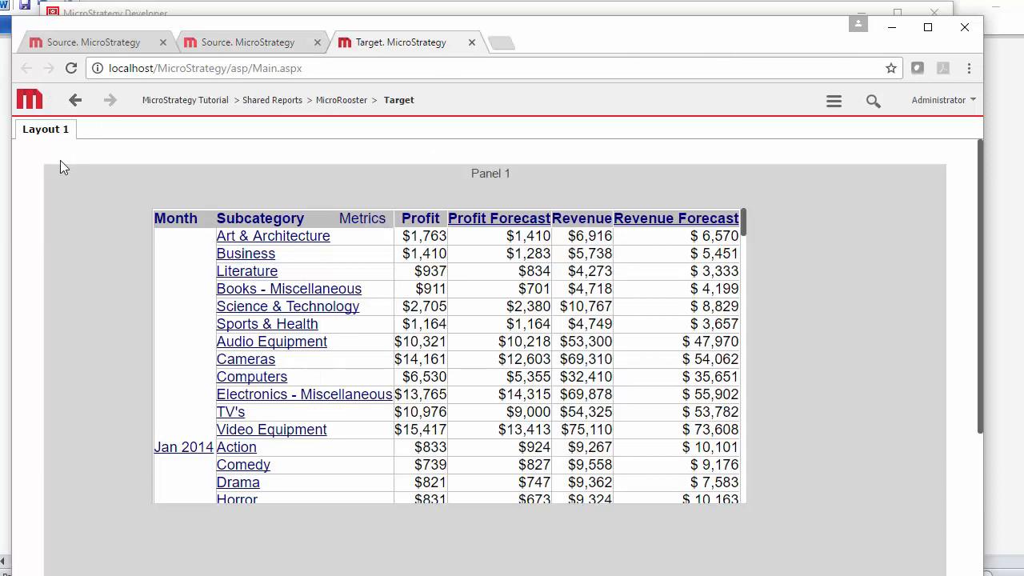
mouse_move(90, 153)
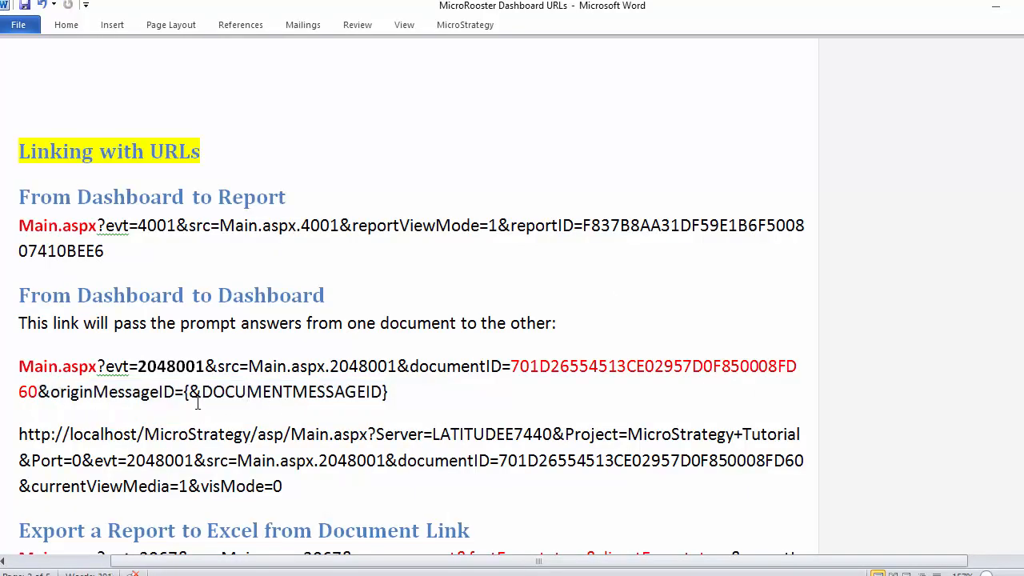
scroll("down", 3)
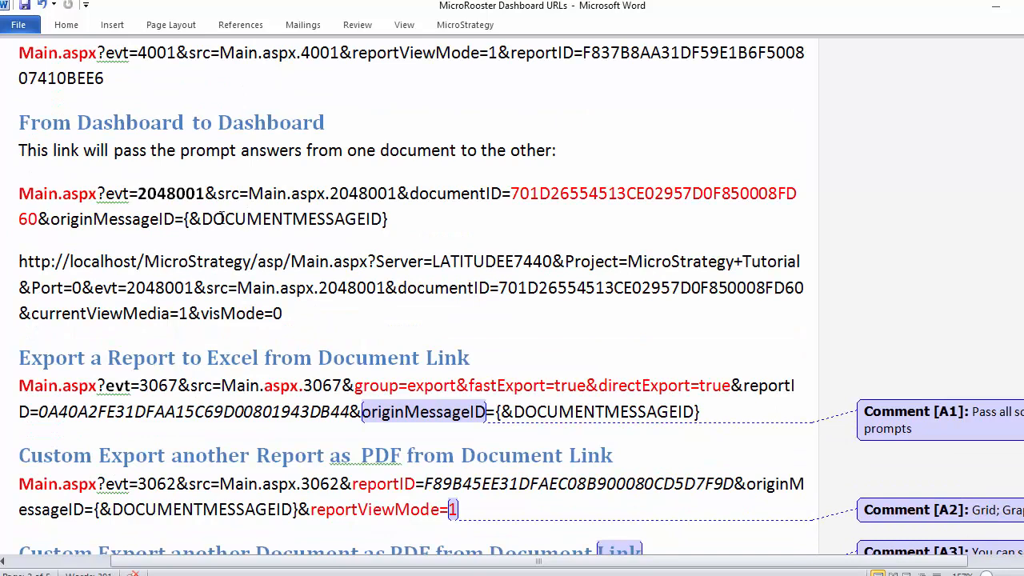
left_click(240, 217)
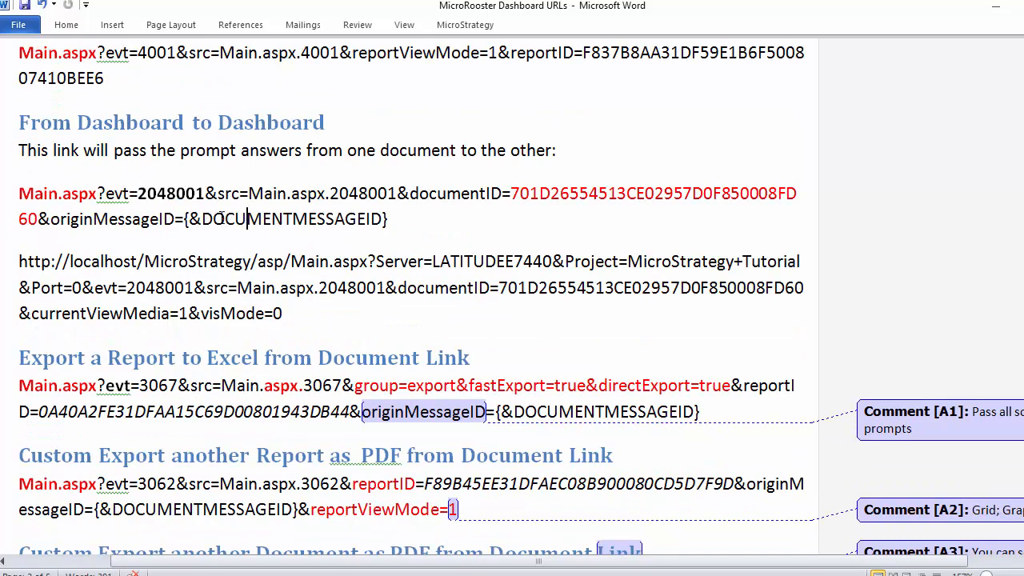
scroll("down", 3)
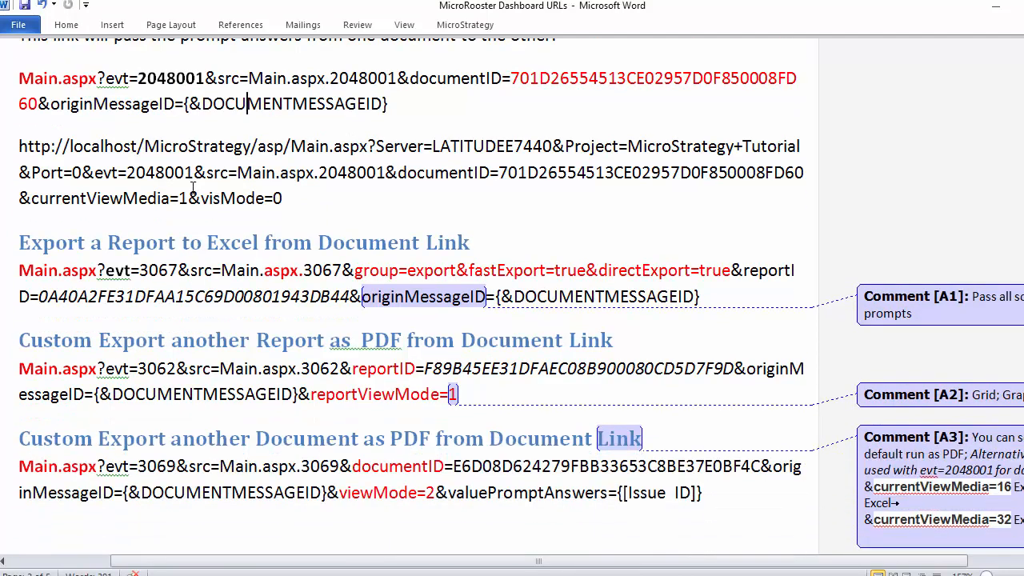
mouse_move(164, 185)
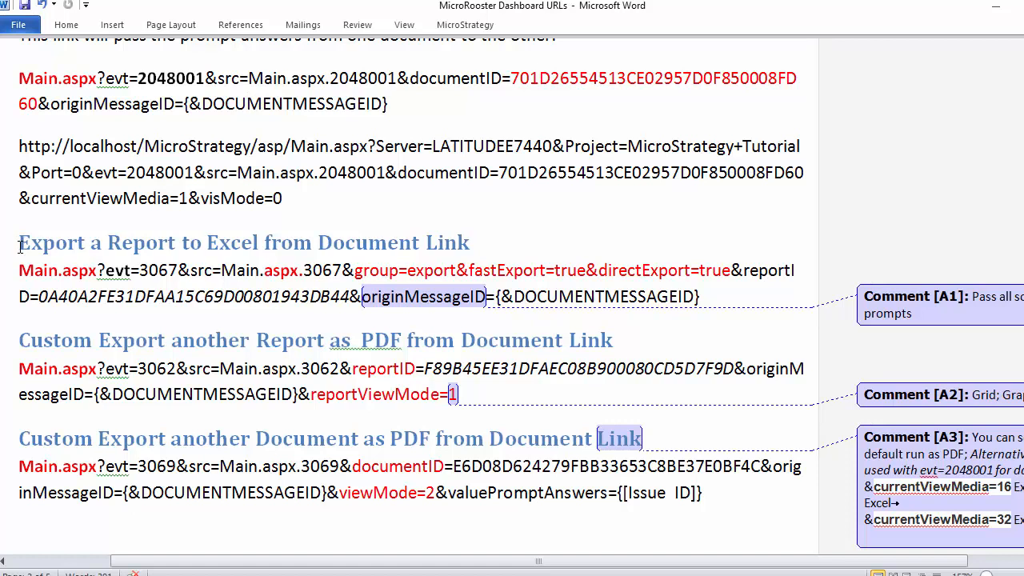
left_click(247, 104)
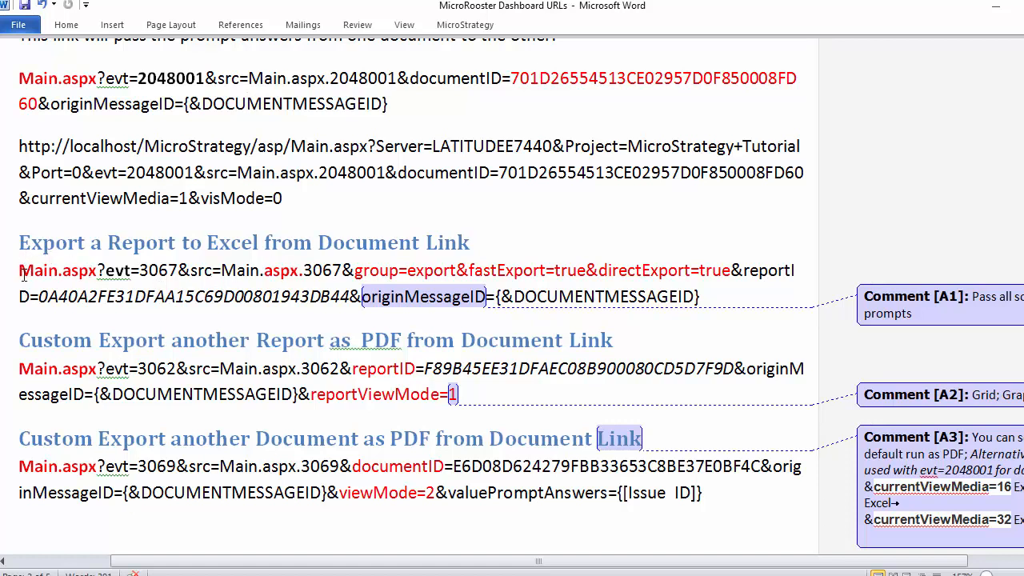
left_click_drag(20, 269, 214, 269)
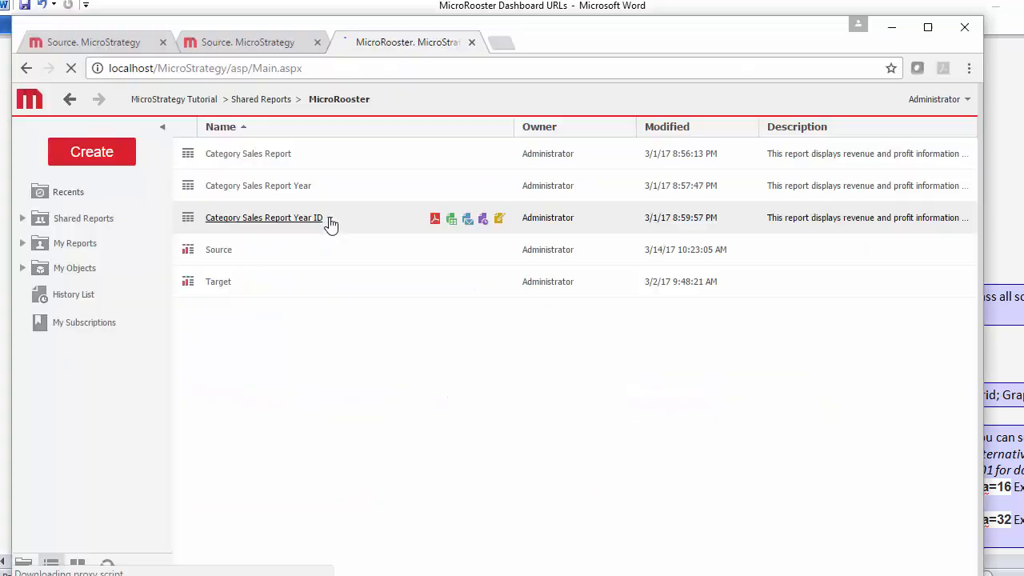
Step: Look up Category Sales Report Year ID's ID in its properties, select it, and close
right_click(262, 218)
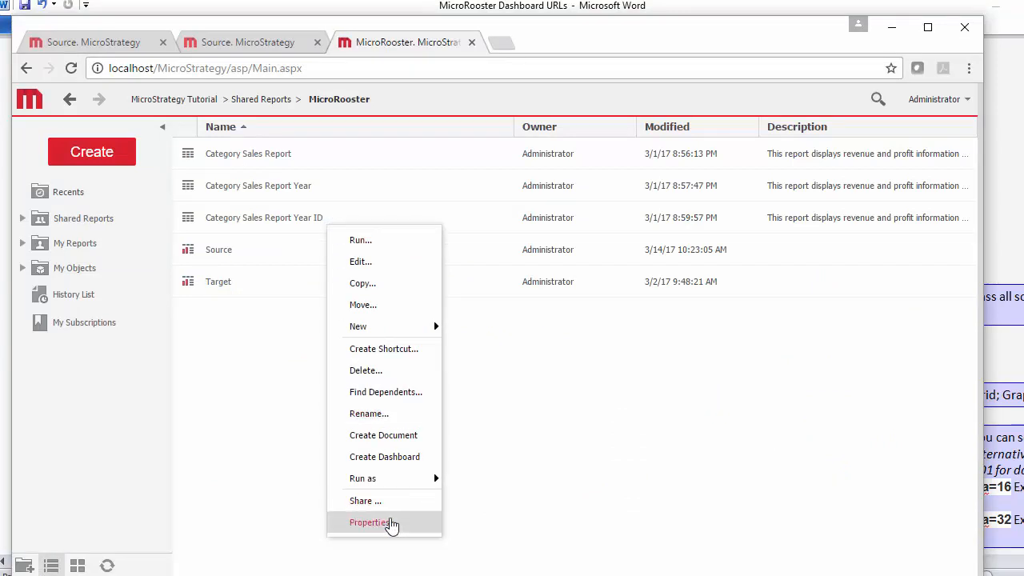
left_click(368, 521)
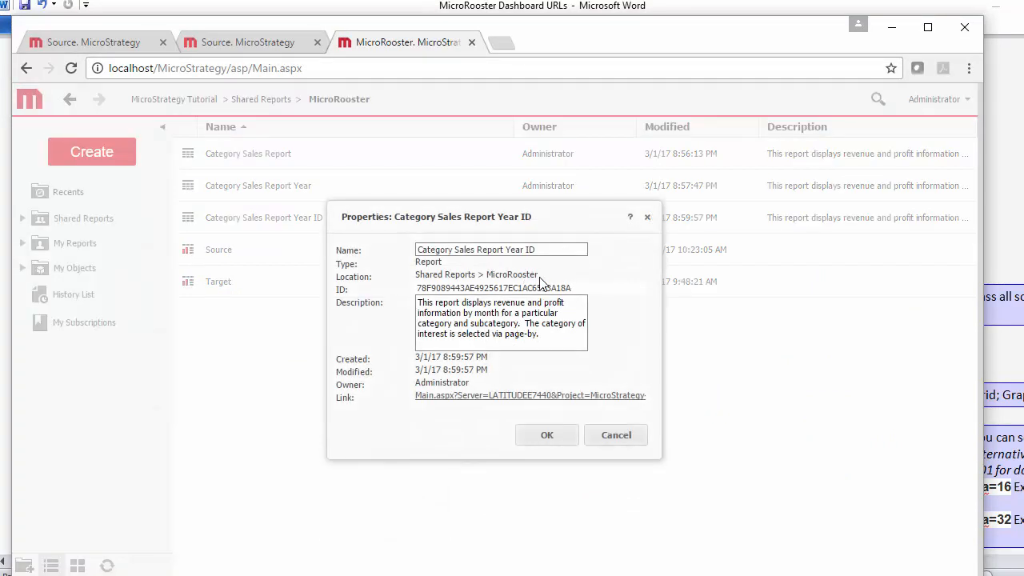
triple_click(493, 288)
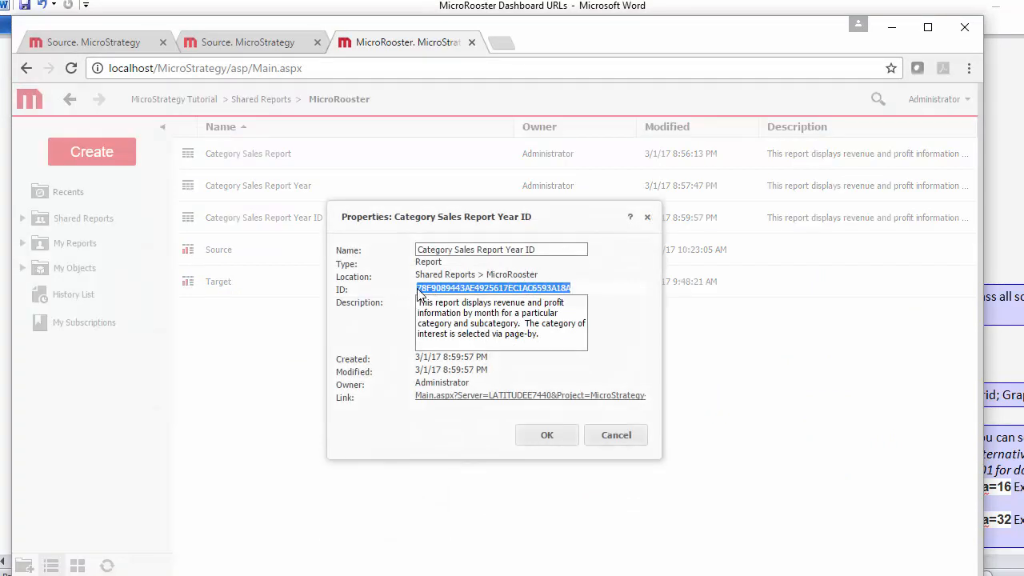
left_click(616, 435)
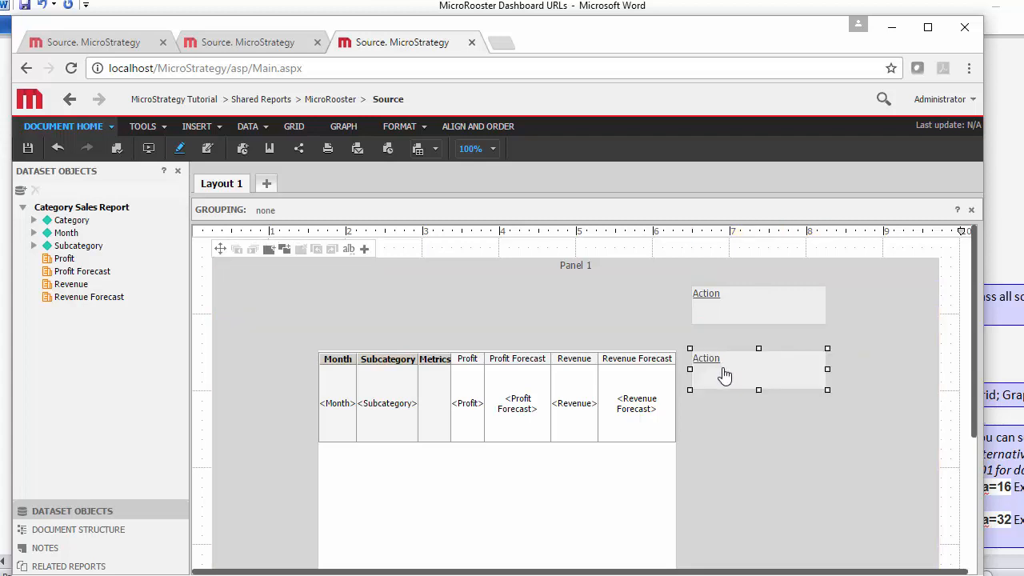
Step: Run the Source document and follow its Export link to an Excel-with-formatting export
right_click(723, 371)
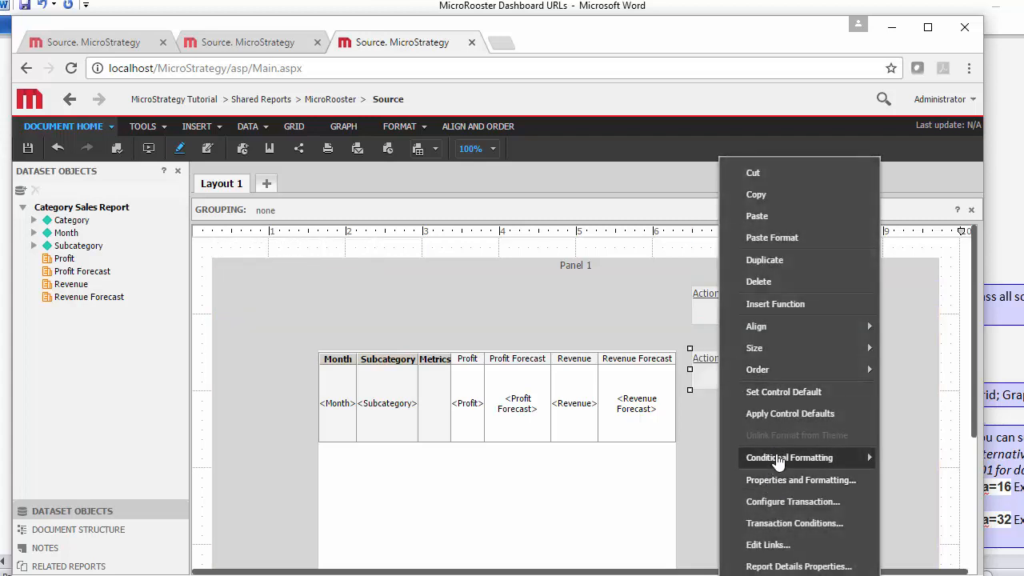
left_click(800, 480)
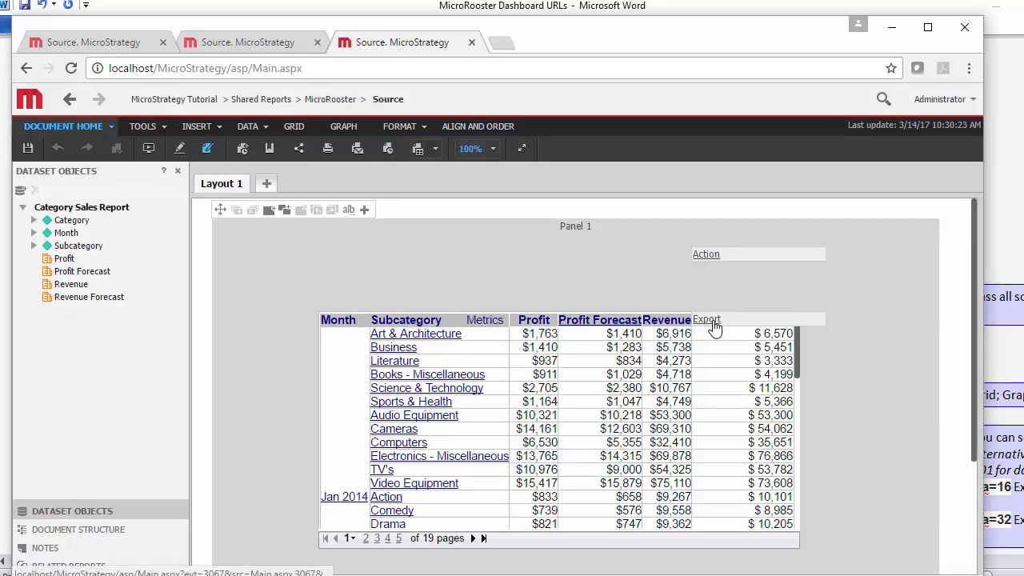
left_click(707, 320)
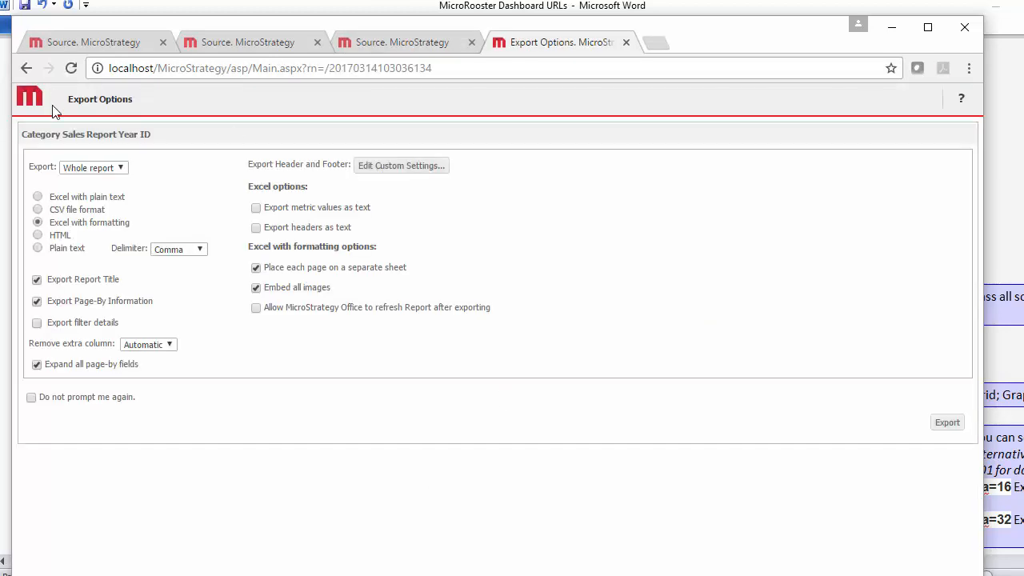
mouse_move(326, 452)
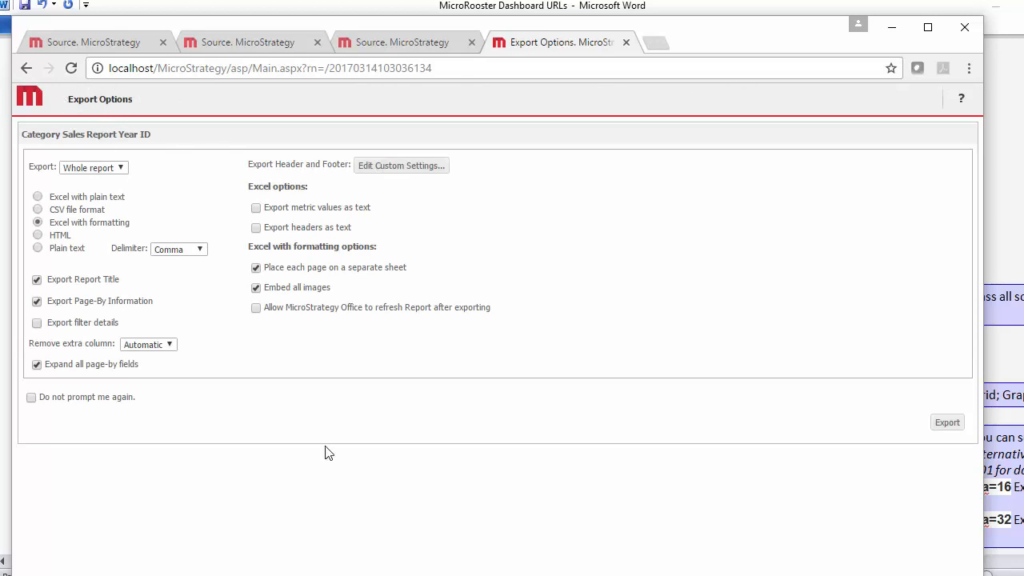
left_click(947, 422)
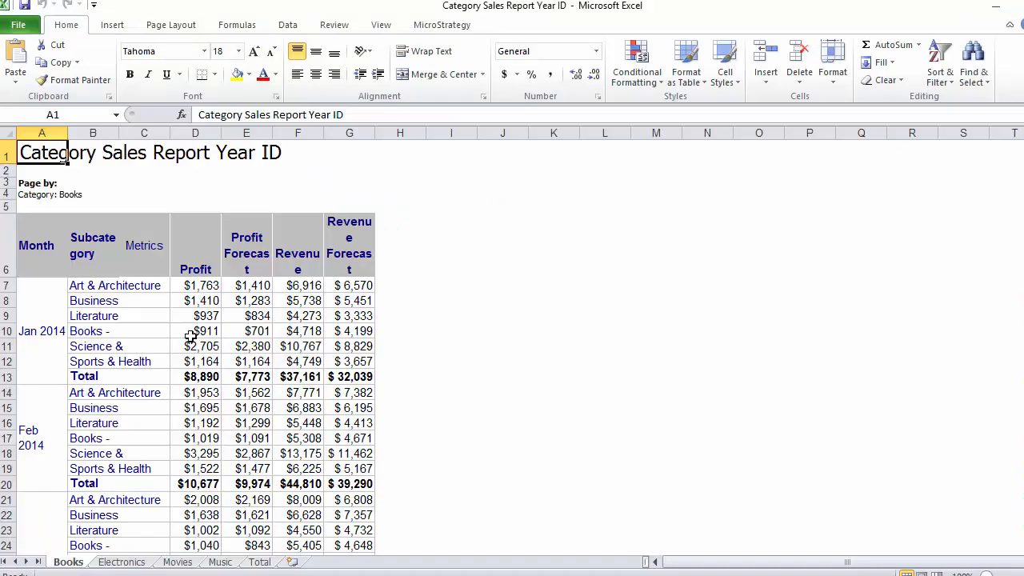
mouse_move(268, 261)
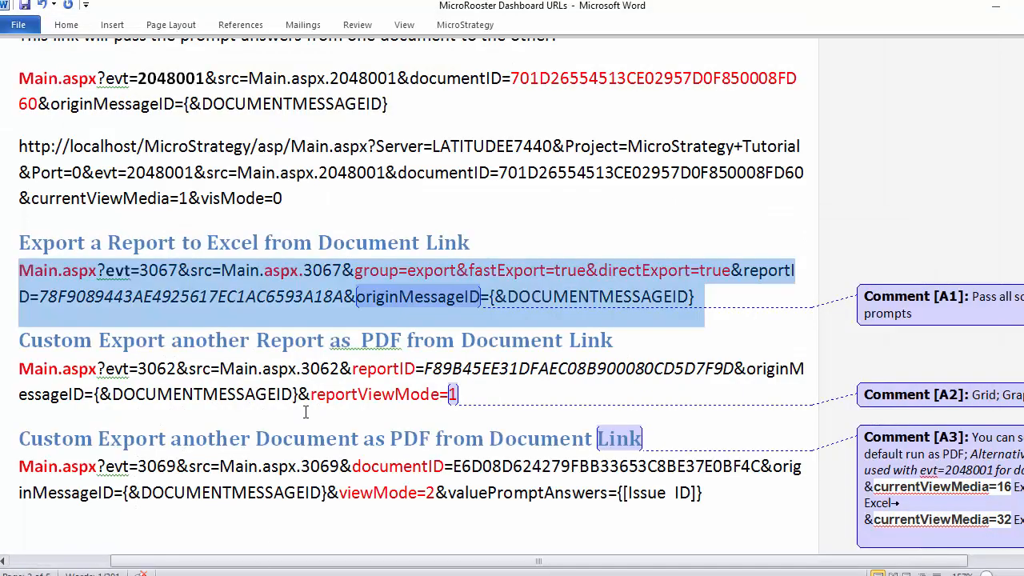
mouse_move(653, 378)
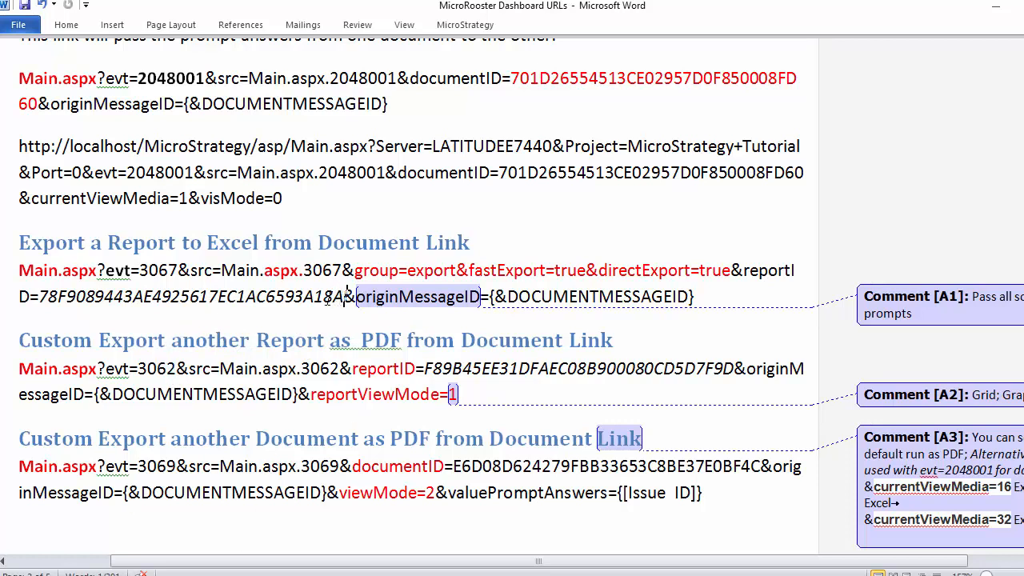
Step: Select report ID 78F9089443AE4925617EC1AC6593A18A to reuse in the PDF export link
left_click_drag(38, 296, 346, 296)
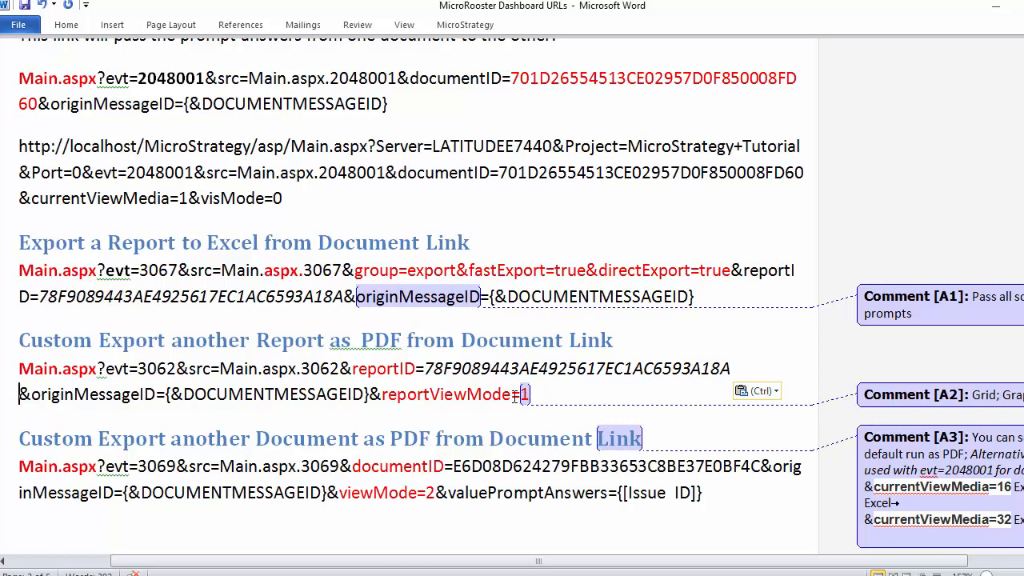
scroll("right", 3)
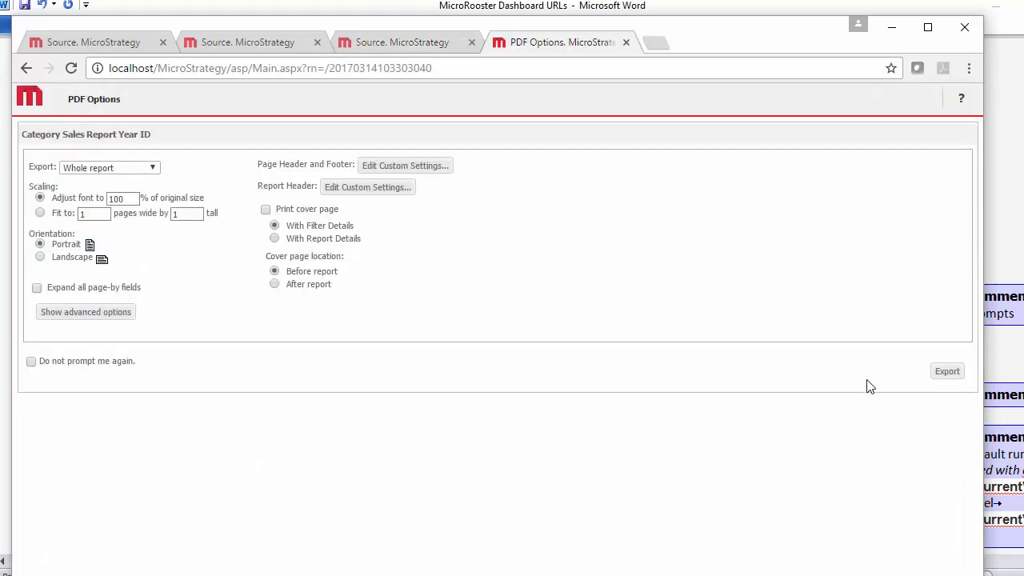
Step: Export Category Sales Report Year ID to PDF and close the PDF preview
left_click(947, 371)
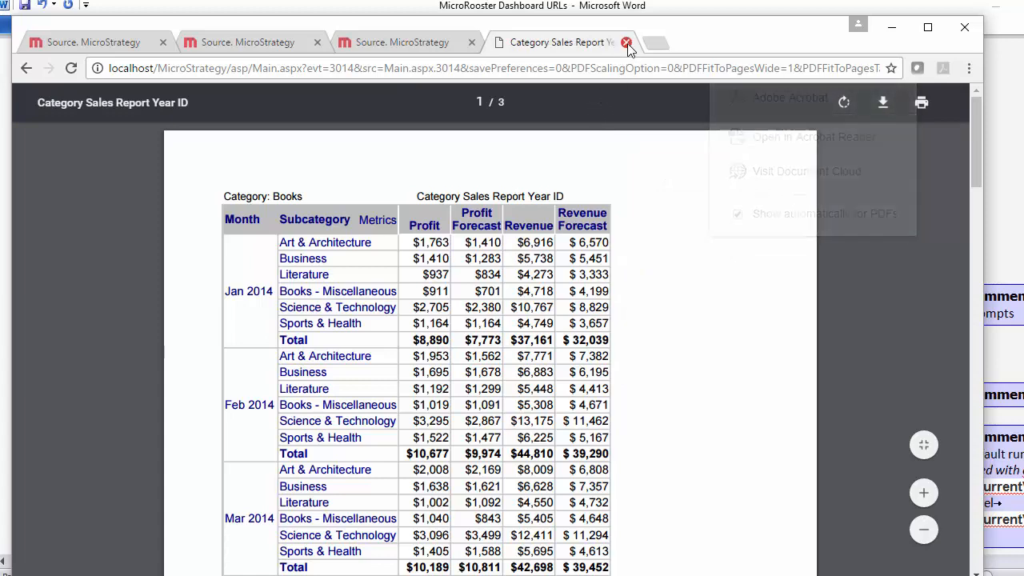
left_click(627, 42)
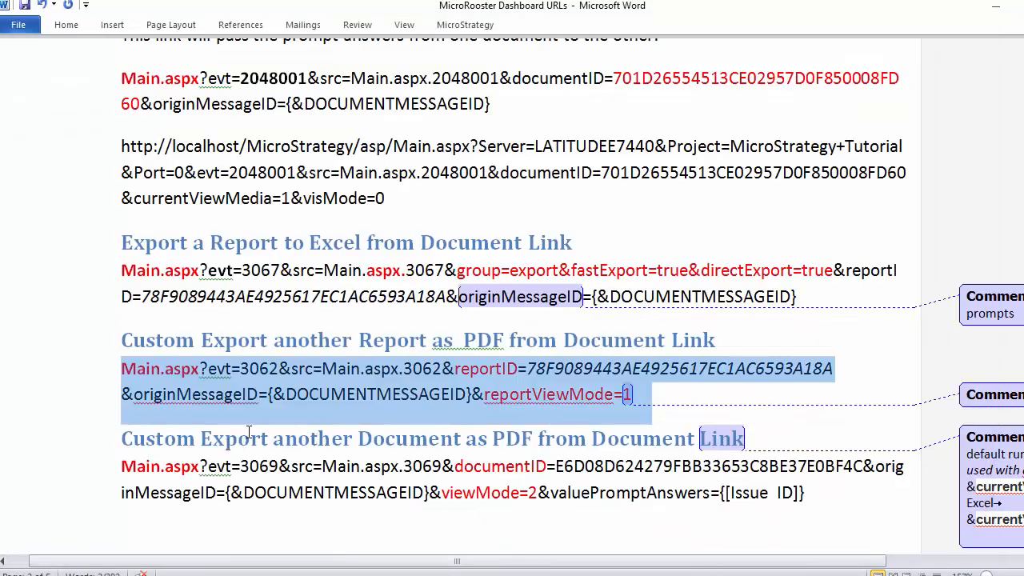
mouse_move(371, 445)
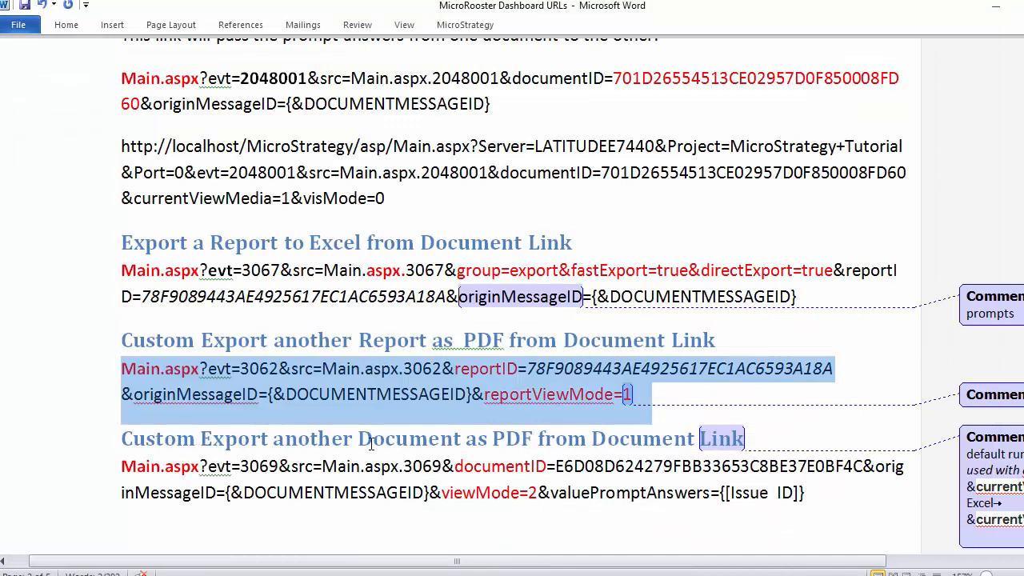
mouse_move(495, 403)
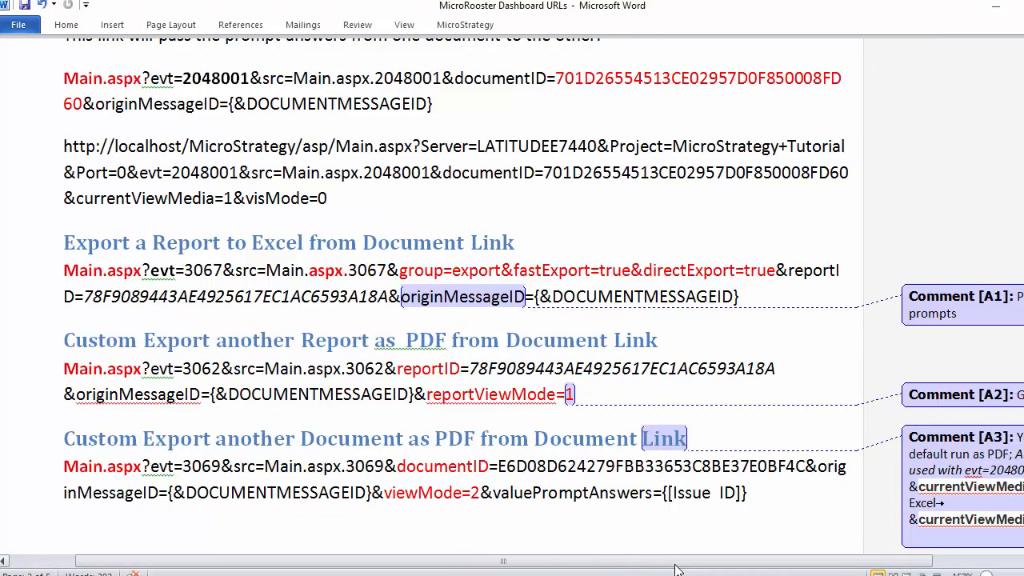
scroll("right", 3)
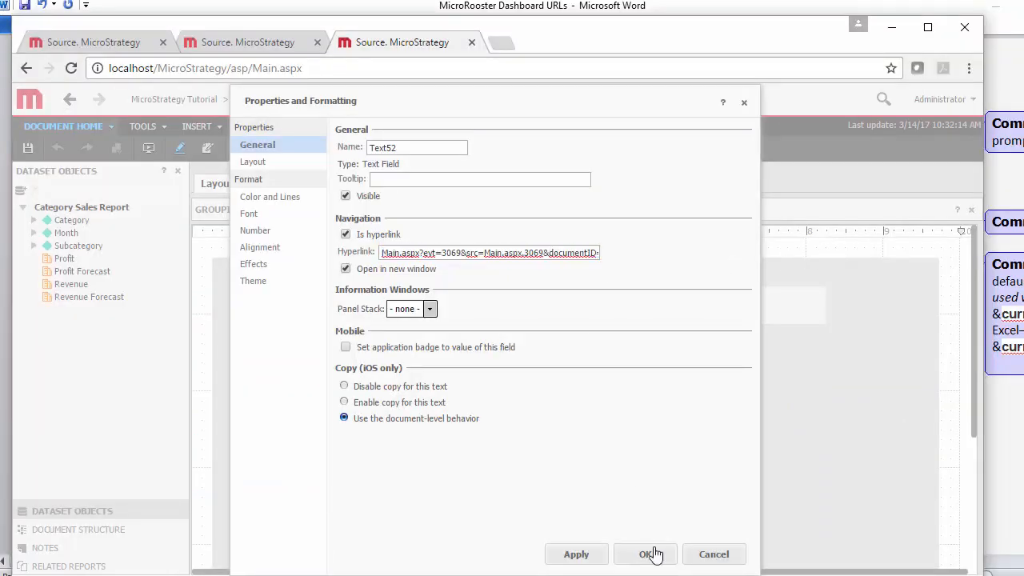
Step: Apply the evt=3069 export hyperlink on Text52 and review the exported one-page Target PDF
left_click(646, 553)
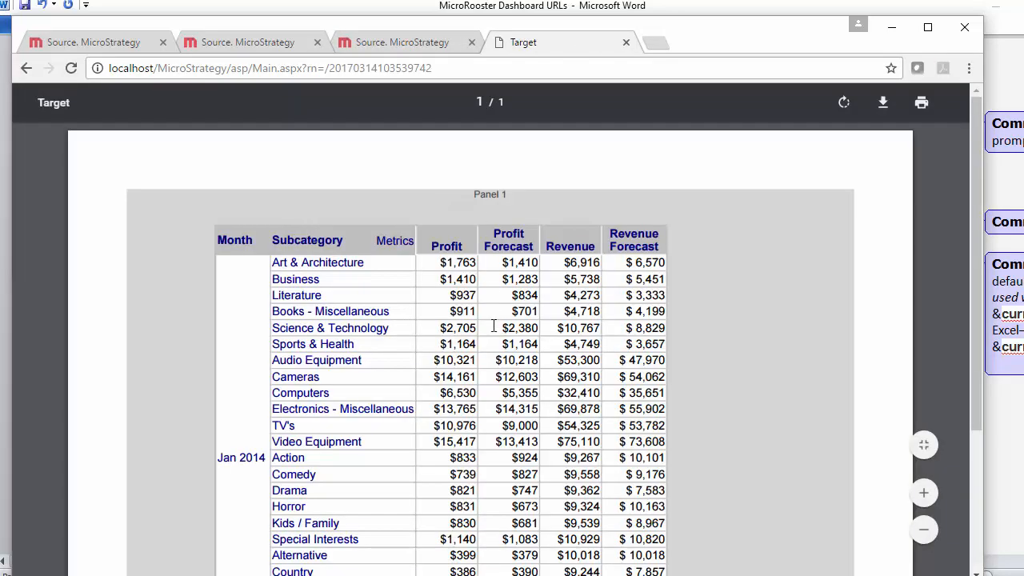
scroll("down", 3)
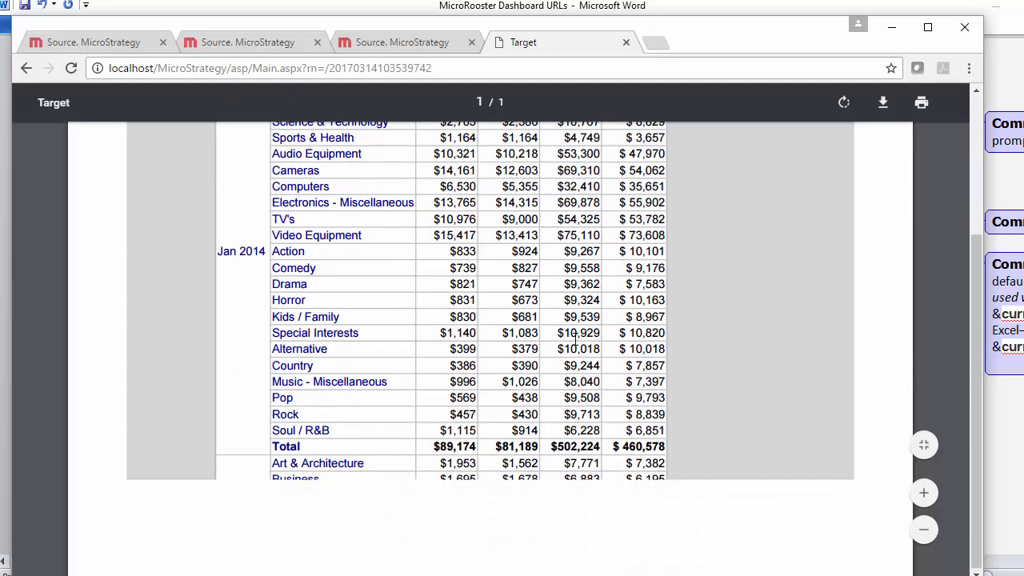
scroll("up", 3)
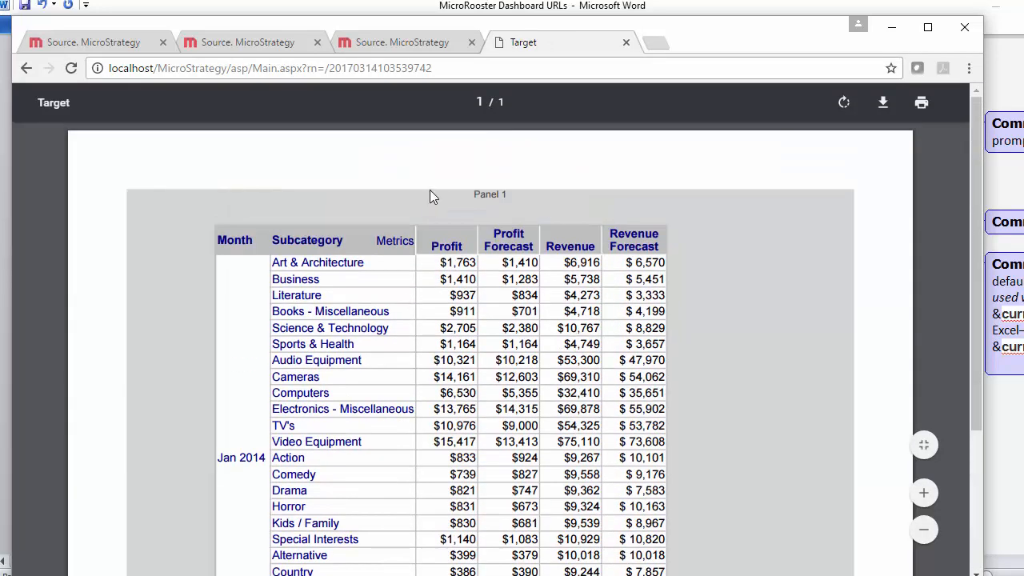